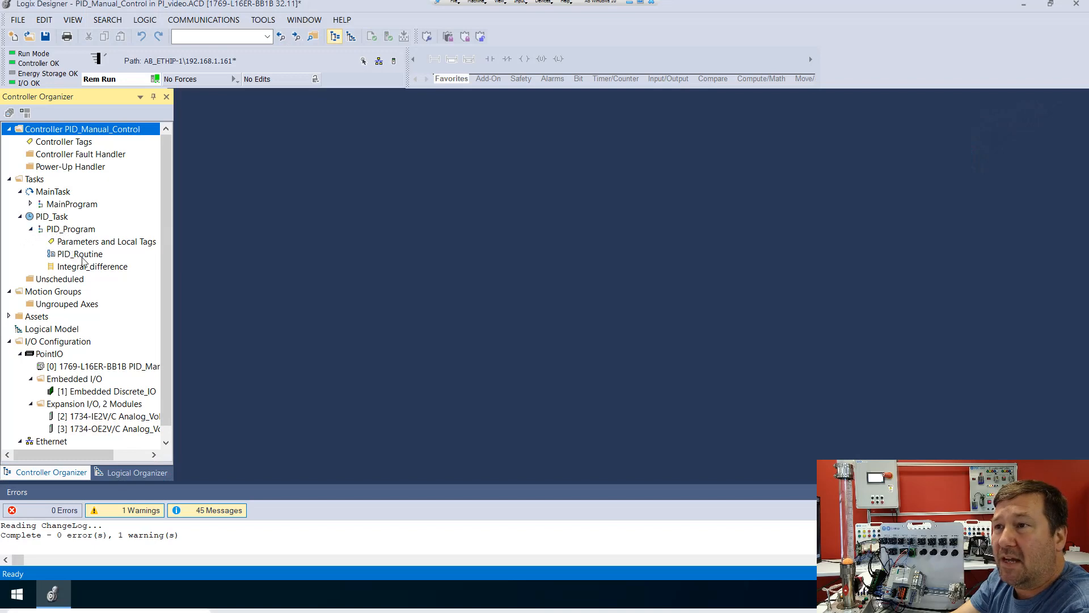
# Step: Open the PID_Routine diagram from PID_Program in the Controller Organizer
pyautogui.click(79, 253)
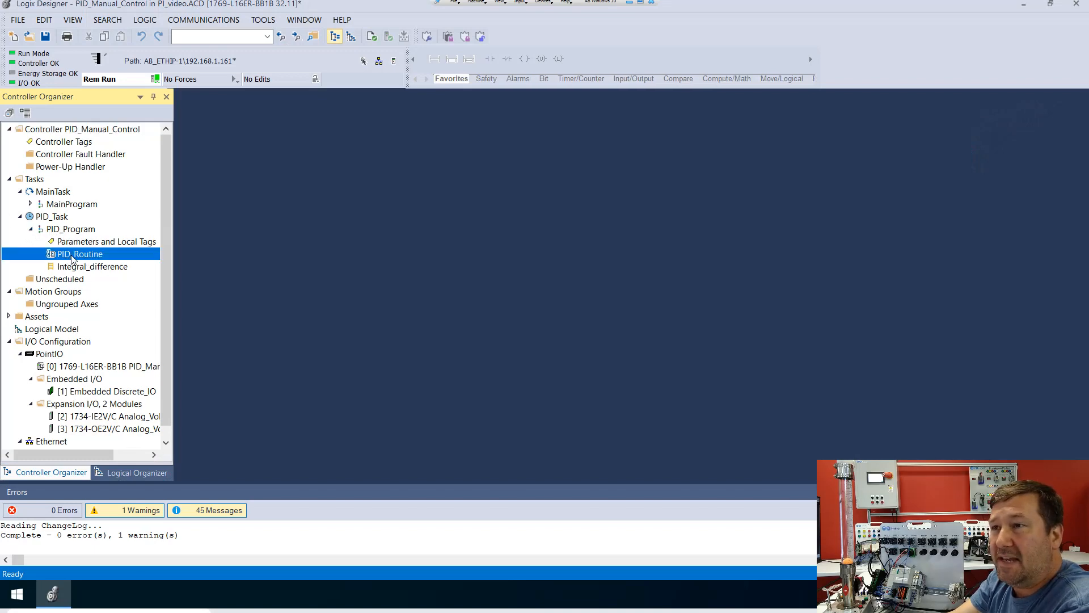
pyautogui.doubleClick(80, 253)
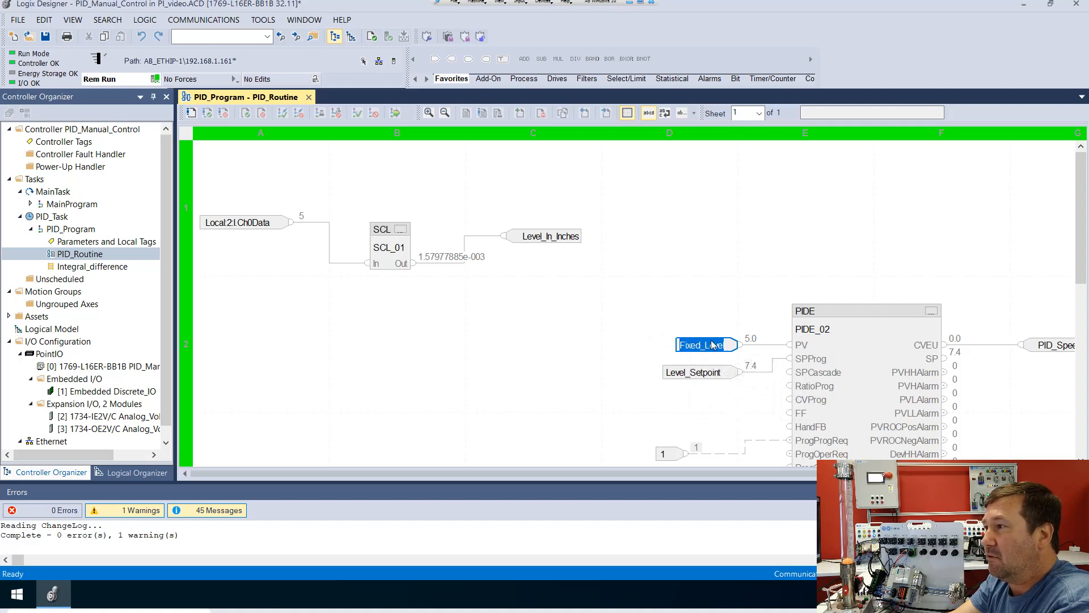
pyautogui.moveTo(707, 345)
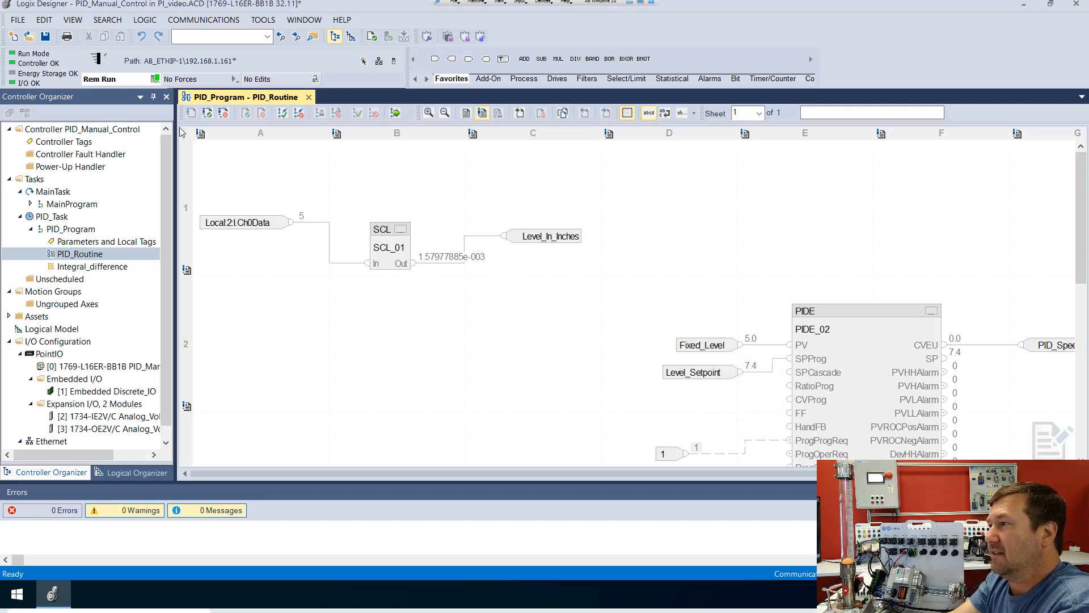
# Step: Replace Fixed_Level on the PIDE PV pin with Level_In_Inches and accept the edit
pyautogui.doubleClick(705, 344)
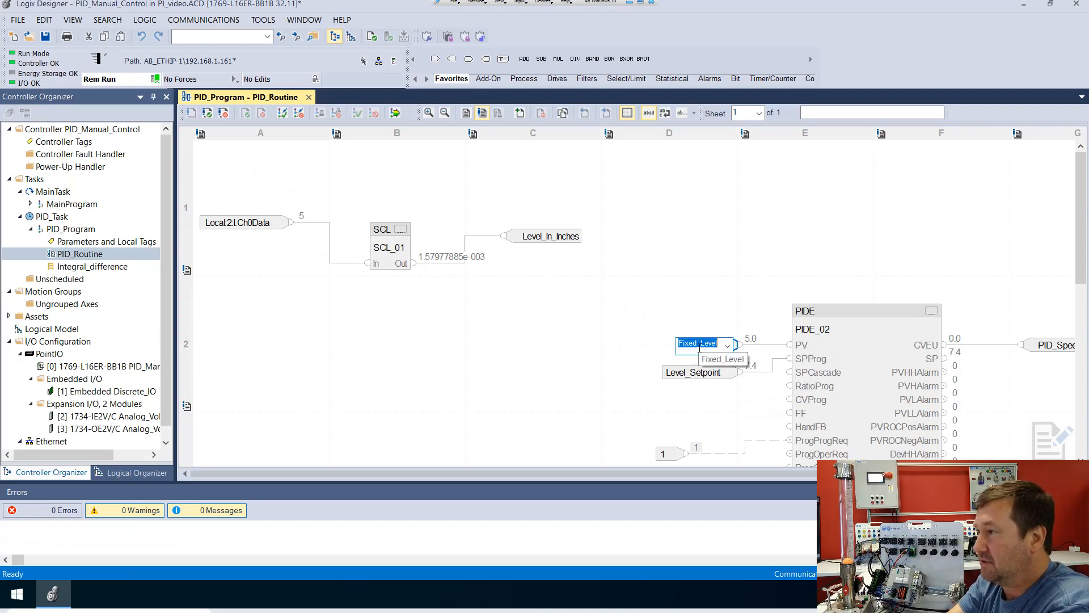
pyautogui.write('level_In_Inches')
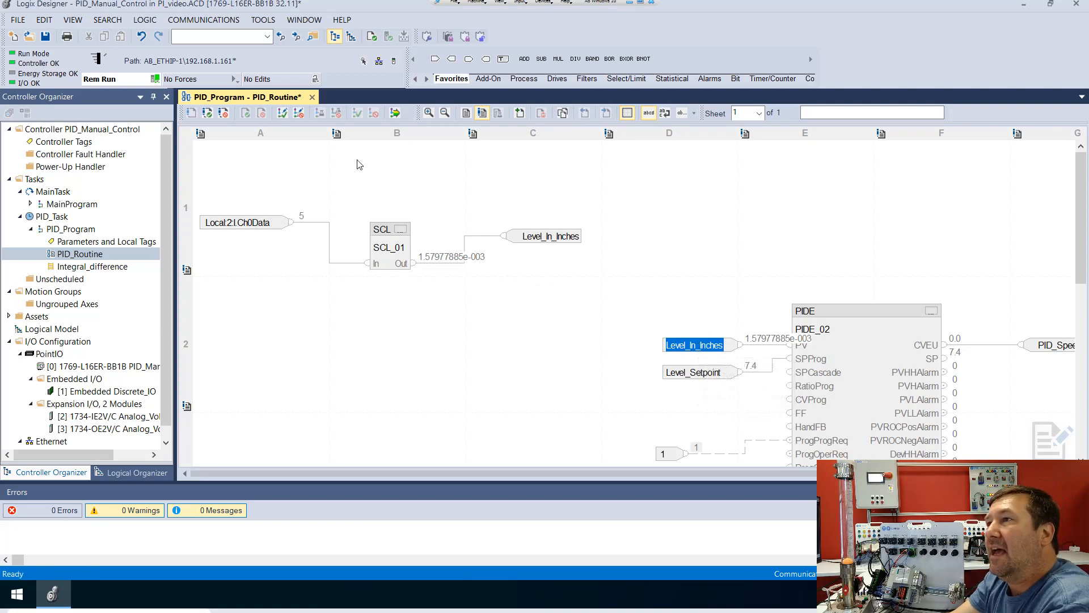
pyautogui.click(395, 112)
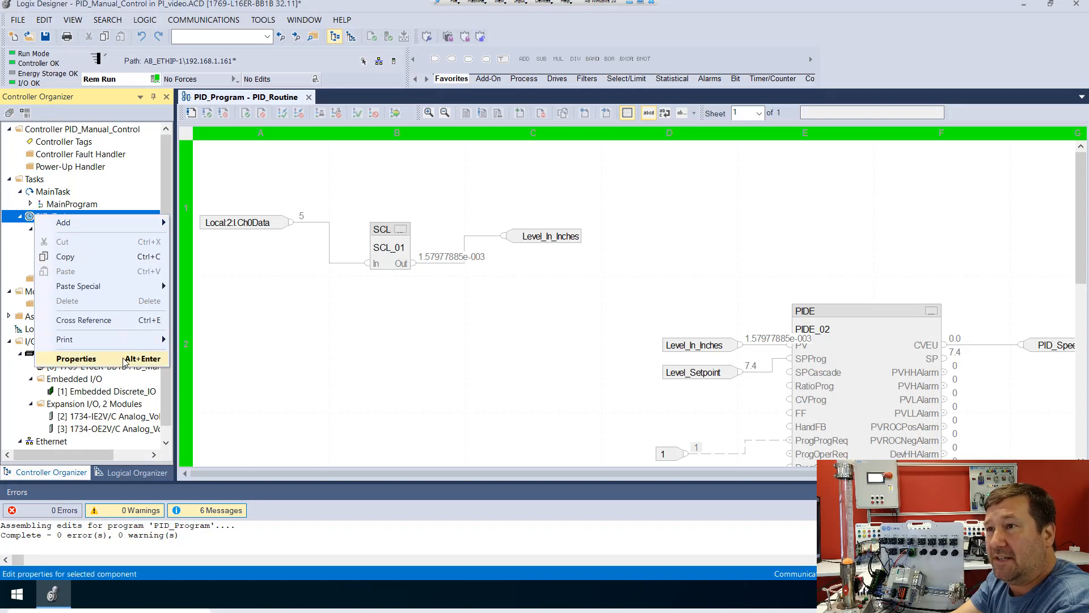
pyautogui.click(76, 358)
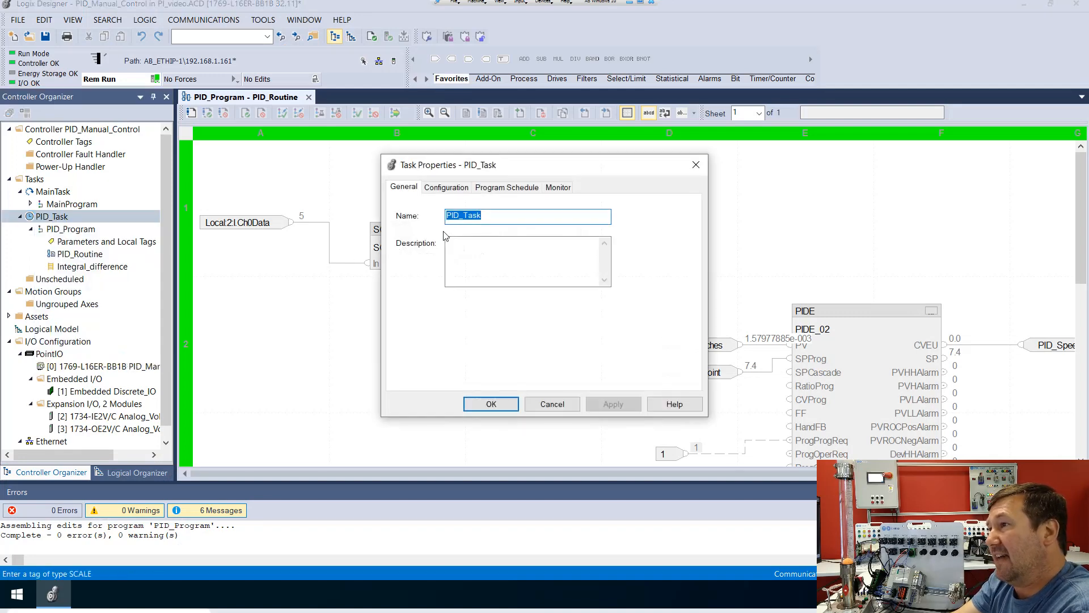
pyautogui.click(445, 187)
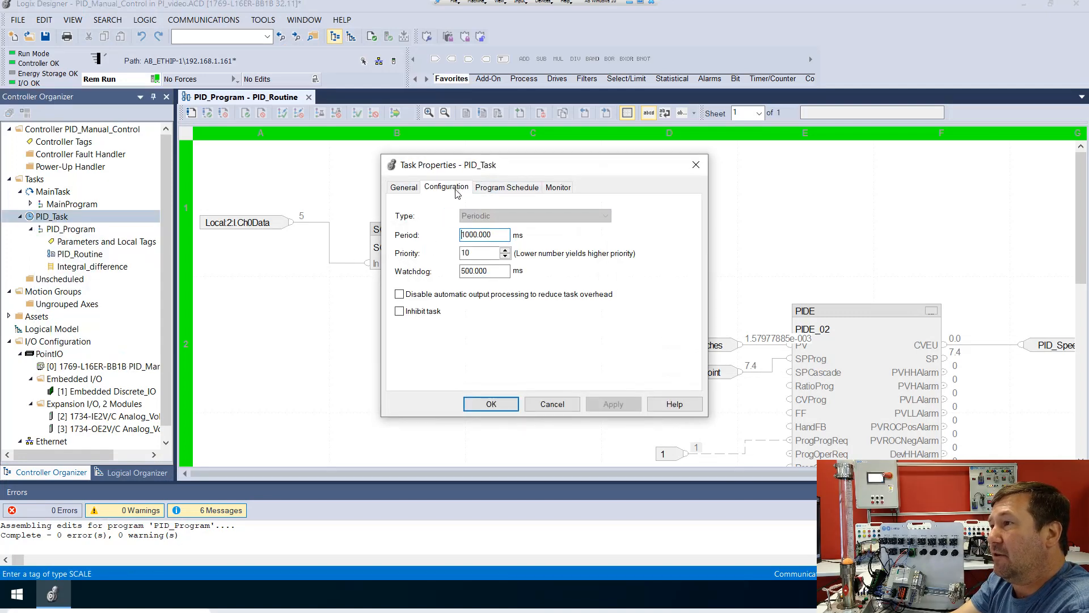
pyautogui.click(485, 234)
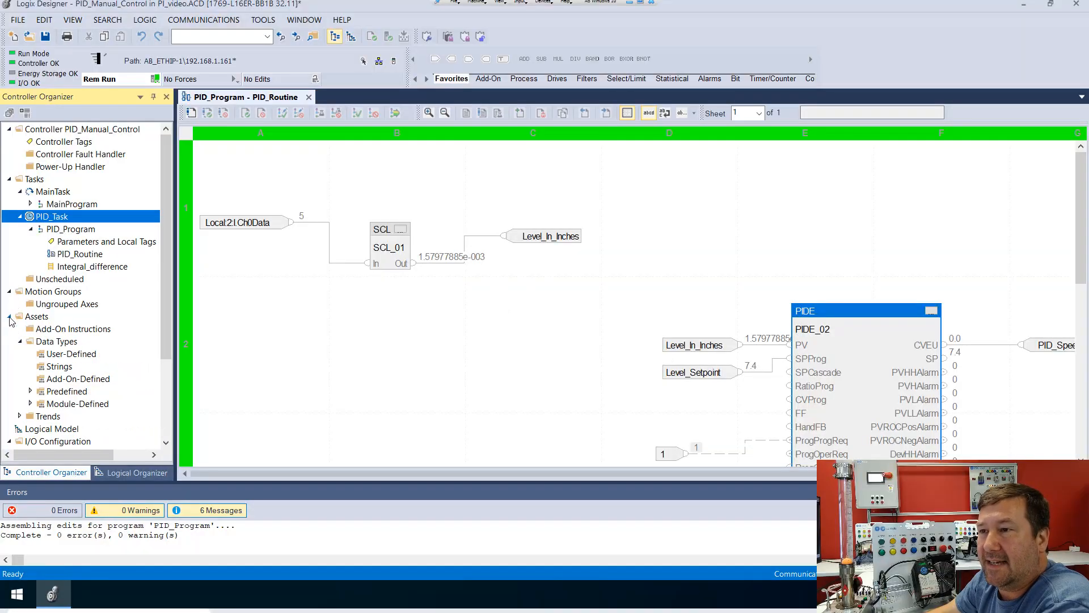
# Step: Create a new trend under Trends named PI_Trend and continue to tag selection
pyautogui.click(47, 416)
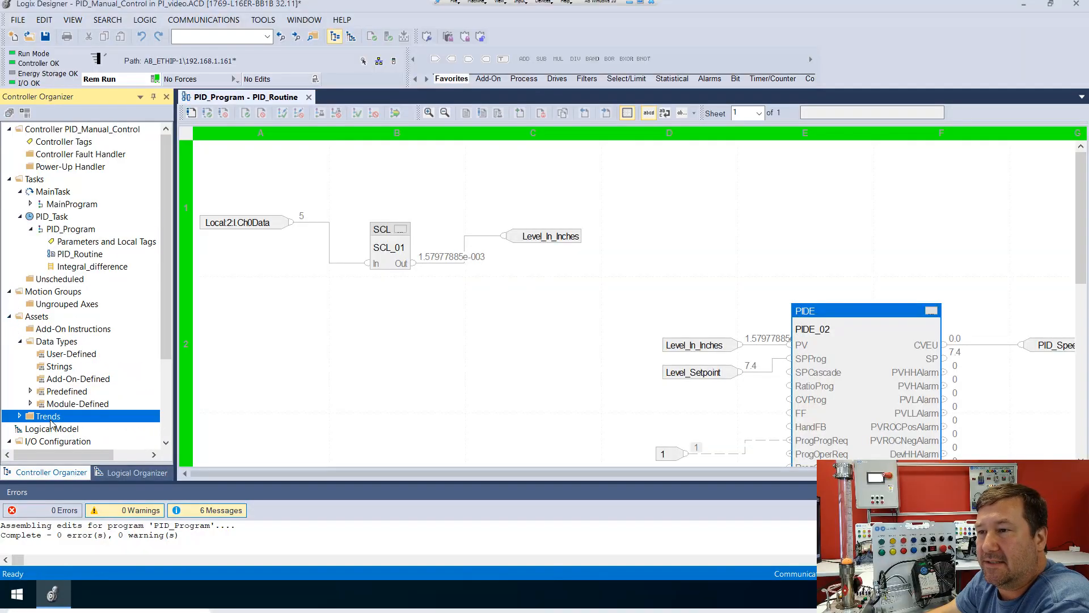
pyautogui.rightClick(48, 416)
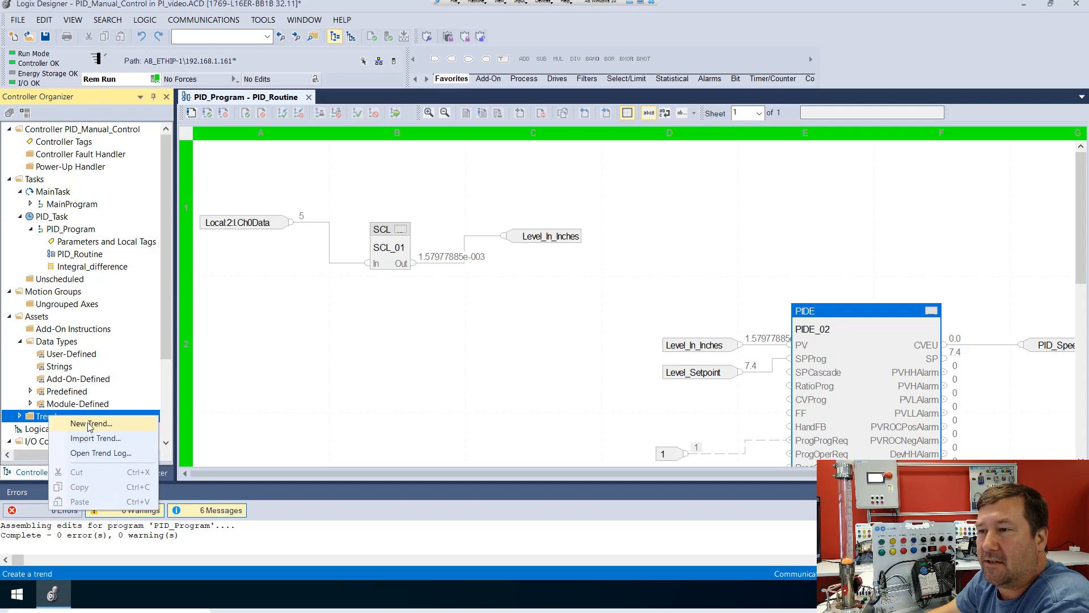
pyautogui.click(91, 423)
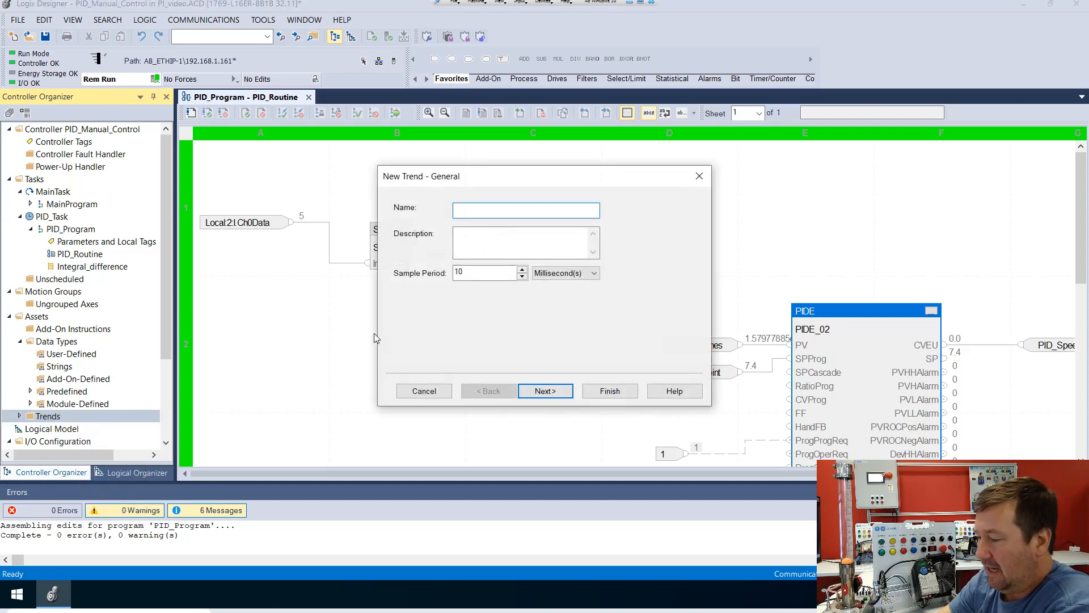
pyautogui.write('PI')
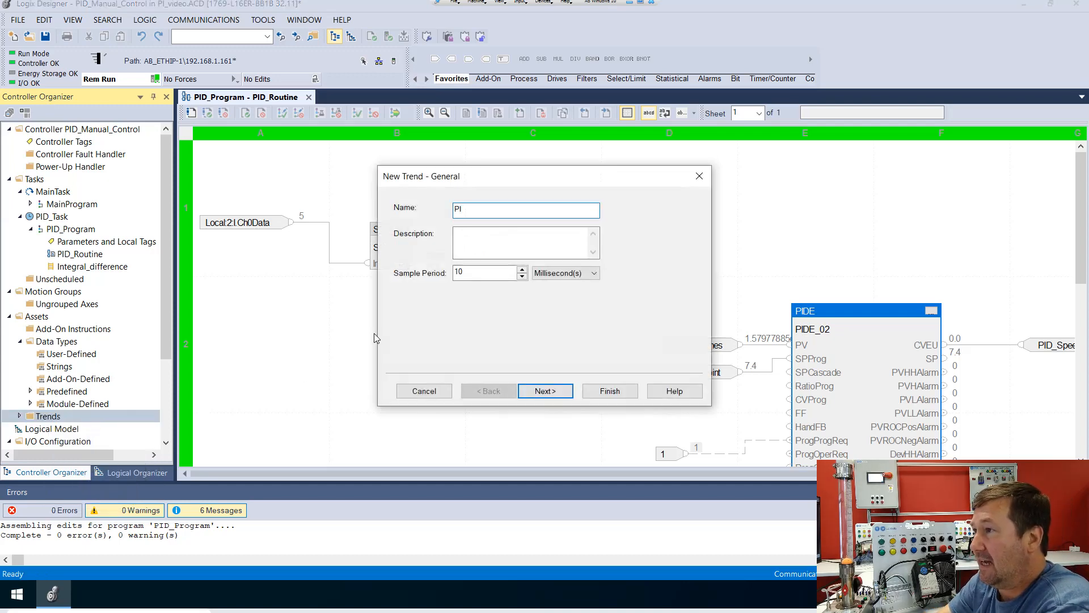
pyautogui.write('_Trend')
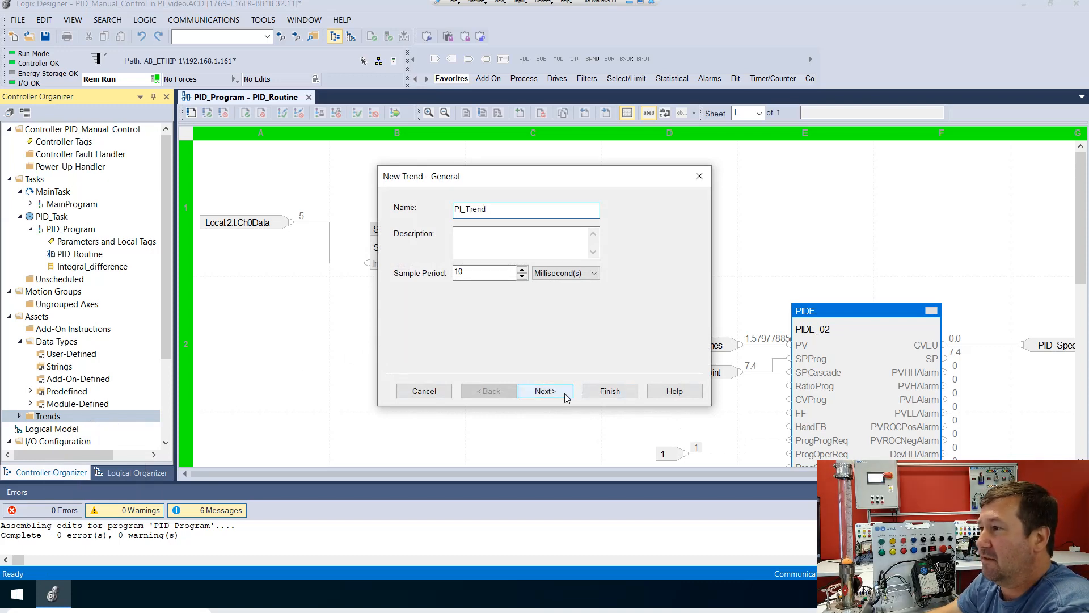
pyautogui.click(545, 390)
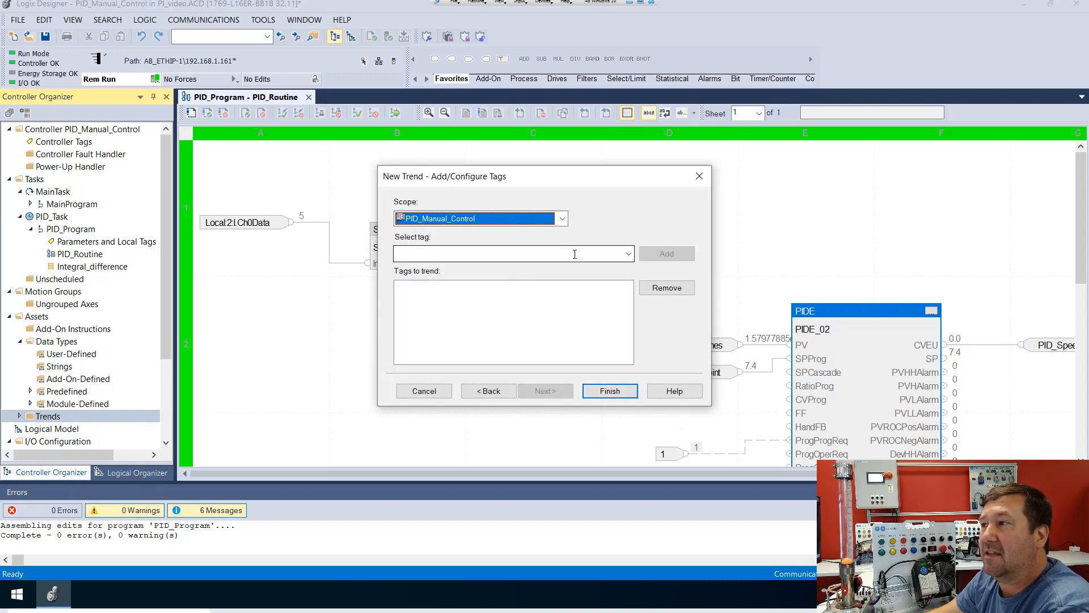
# Step: Add Level_In_Inches and Level_Setpoint to the trend's tag list
pyautogui.click(627, 253)
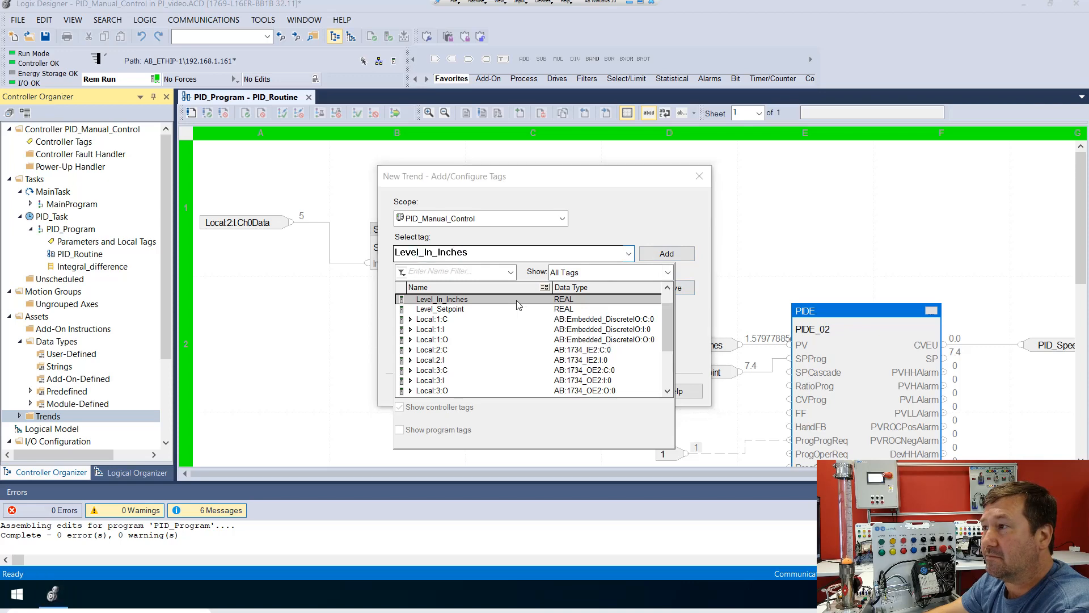
pyautogui.click(665, 253)
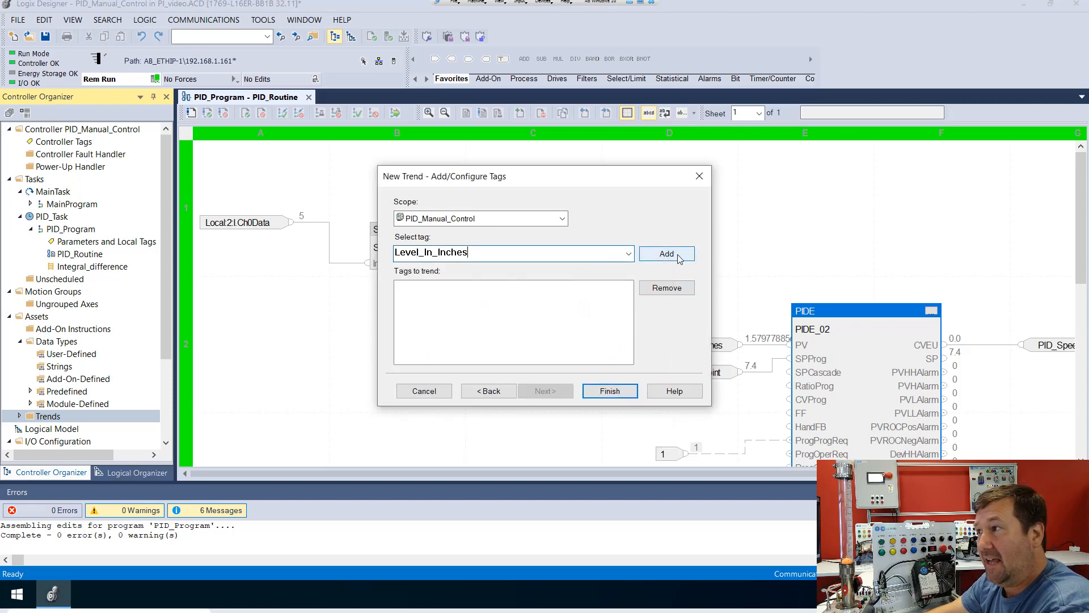
pyautogui.click(666, 253)
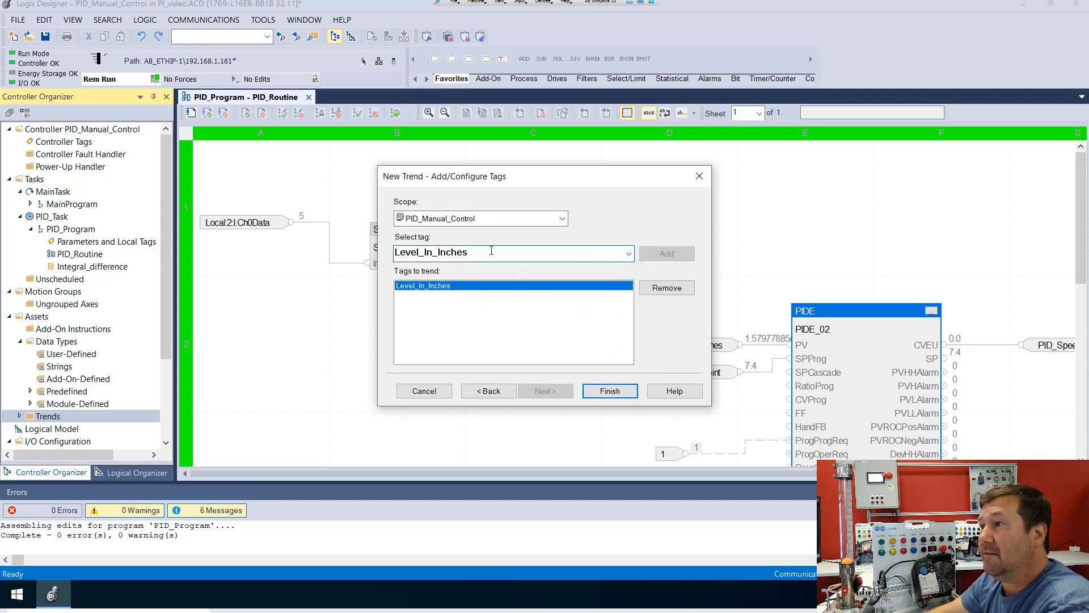
pyautogui.click(627, 252)
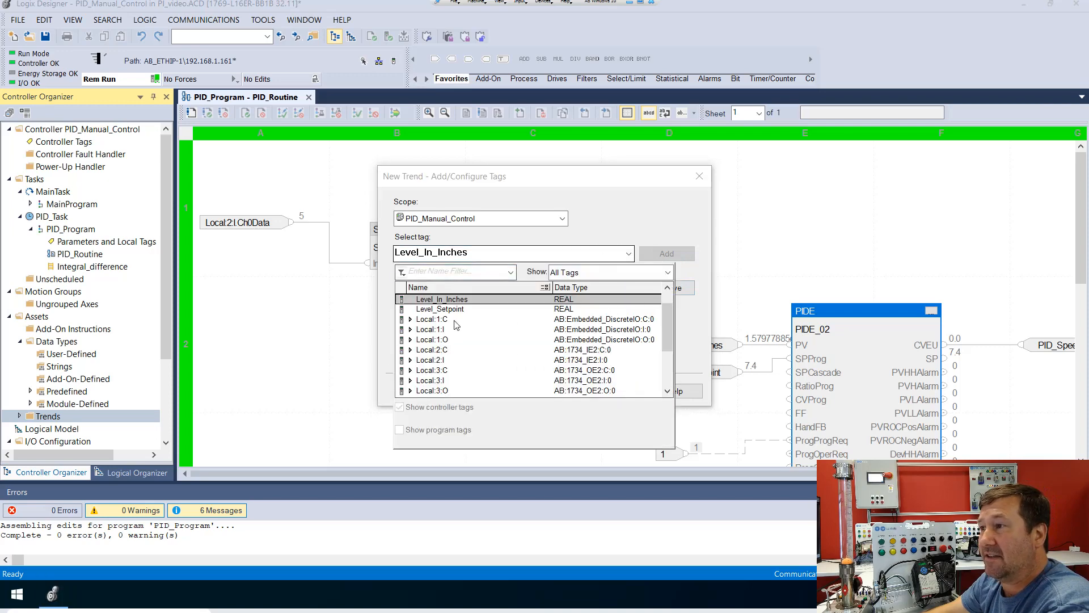
pyautogui.click(665, 253)
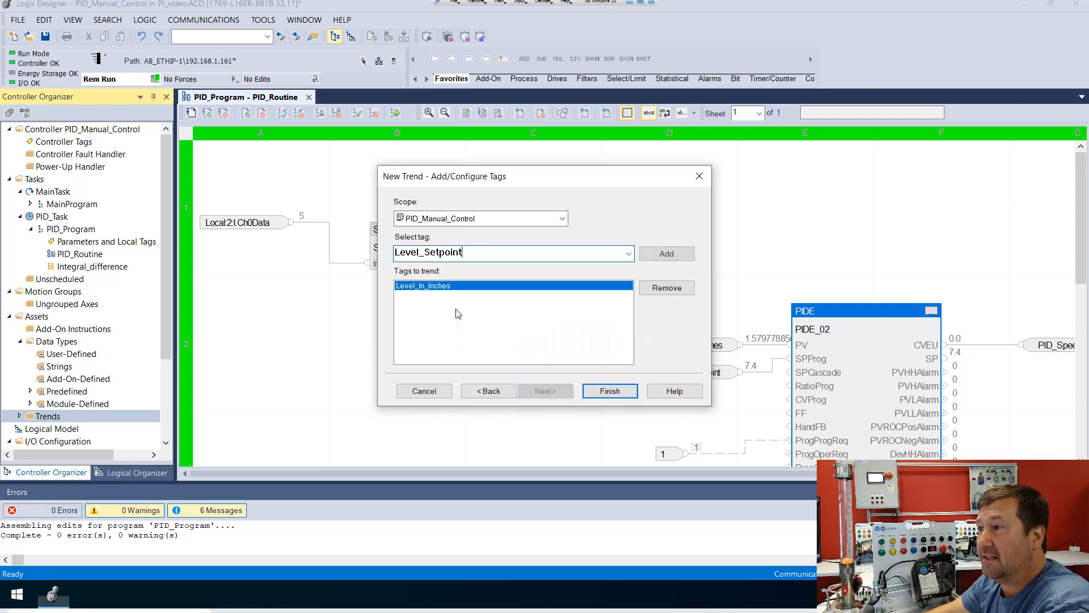
pyautogui.click(665, 253)
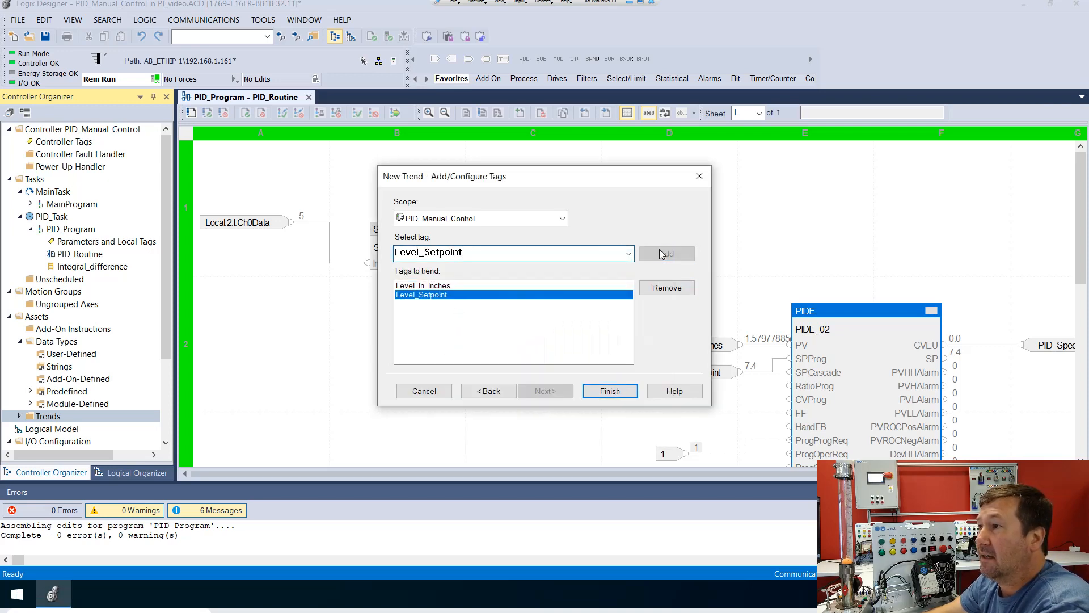
pyautogui.moveTo(533, 258)
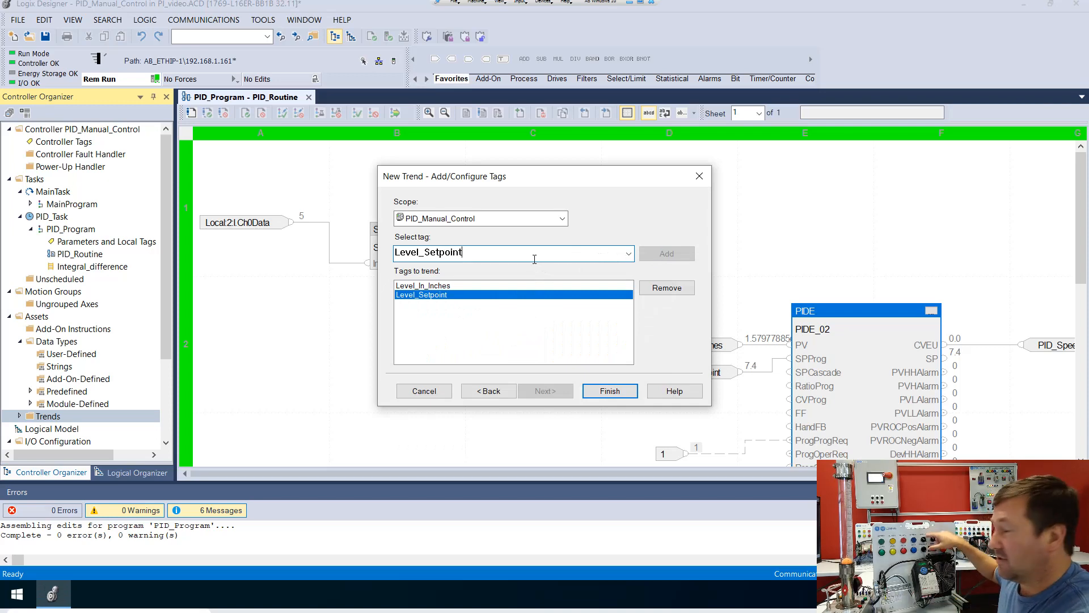
pyautogui.moveTo(534, 257)
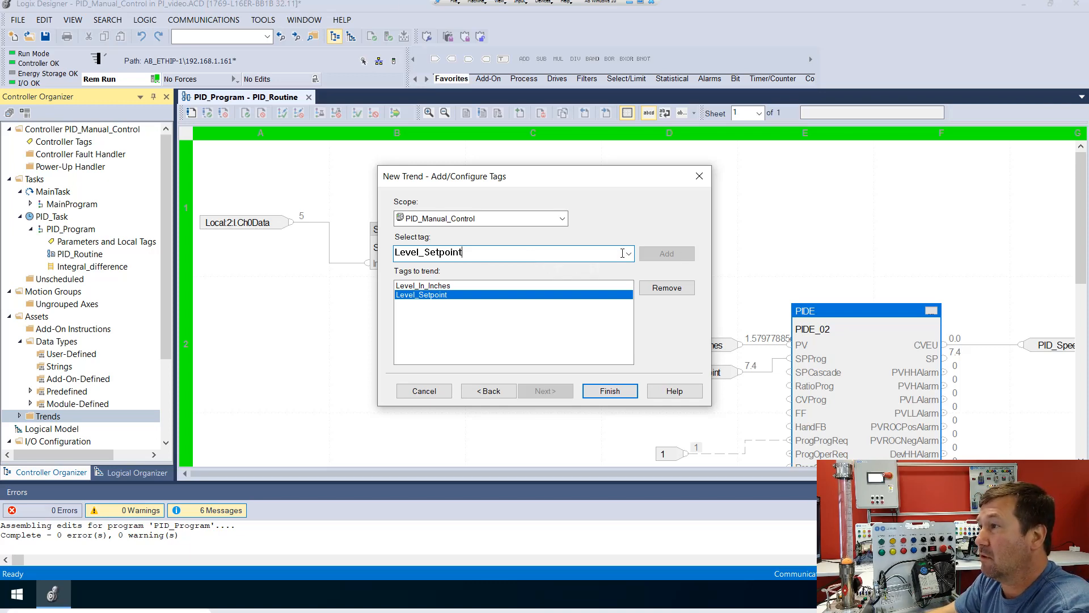
# Step: Browse to Local:1:I.Data.4 and add it to the trend's tag list
pyautogui.click(624, 251)
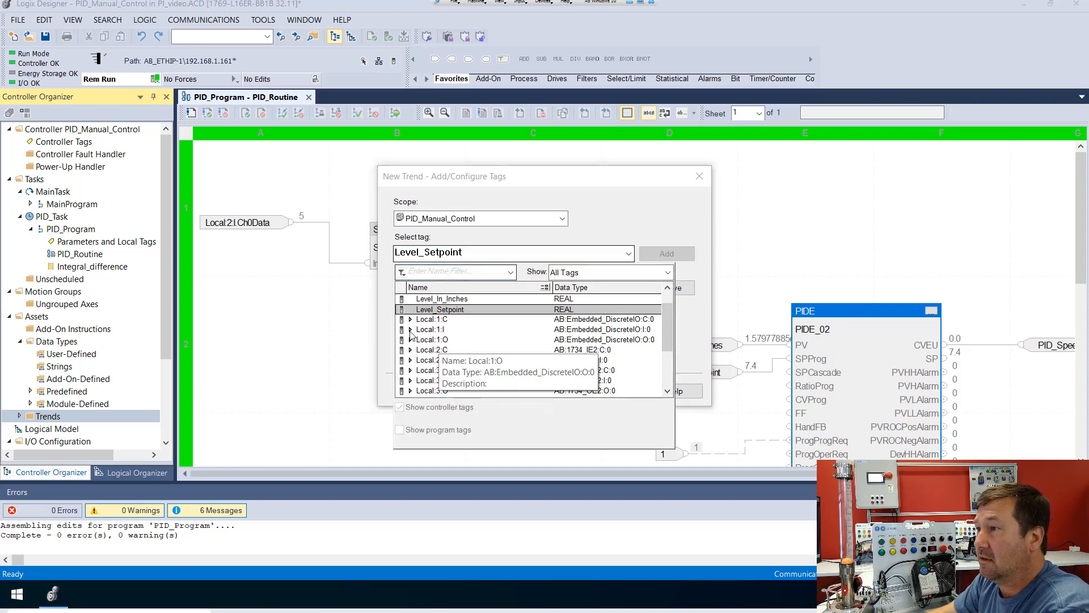
pyautogui.click(431, 329)
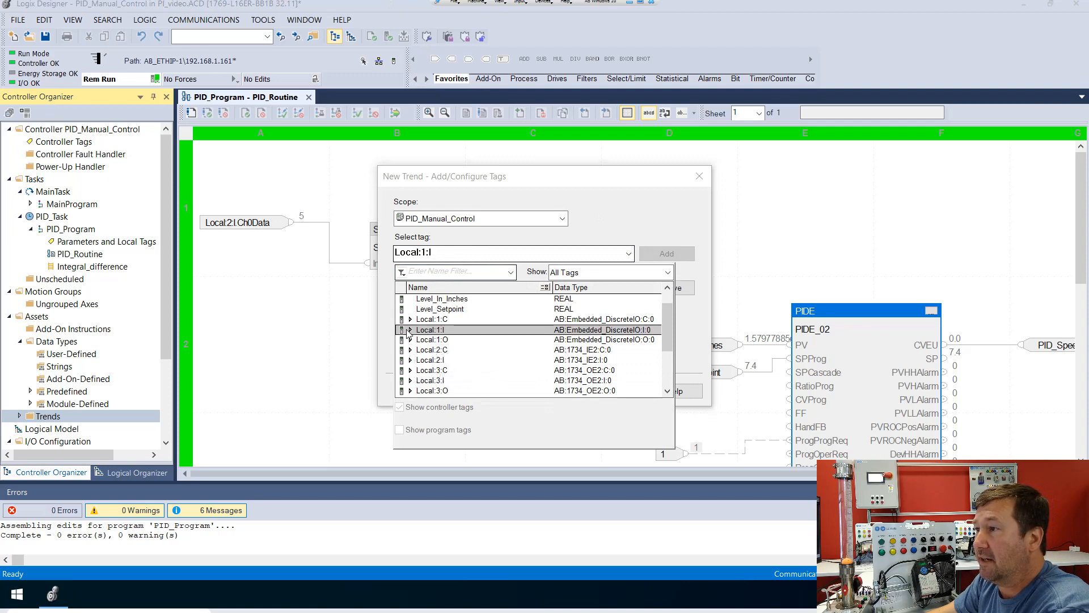
pyautogui.click(409, 329)
pyautogui.write('.Data.4')
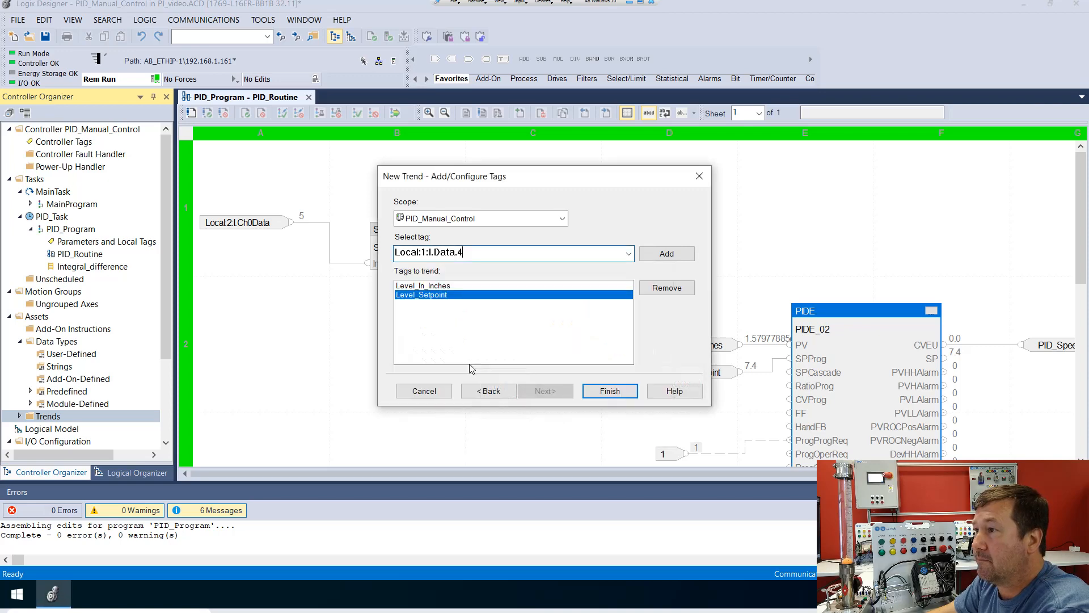
pyautogui.click(665, 253)
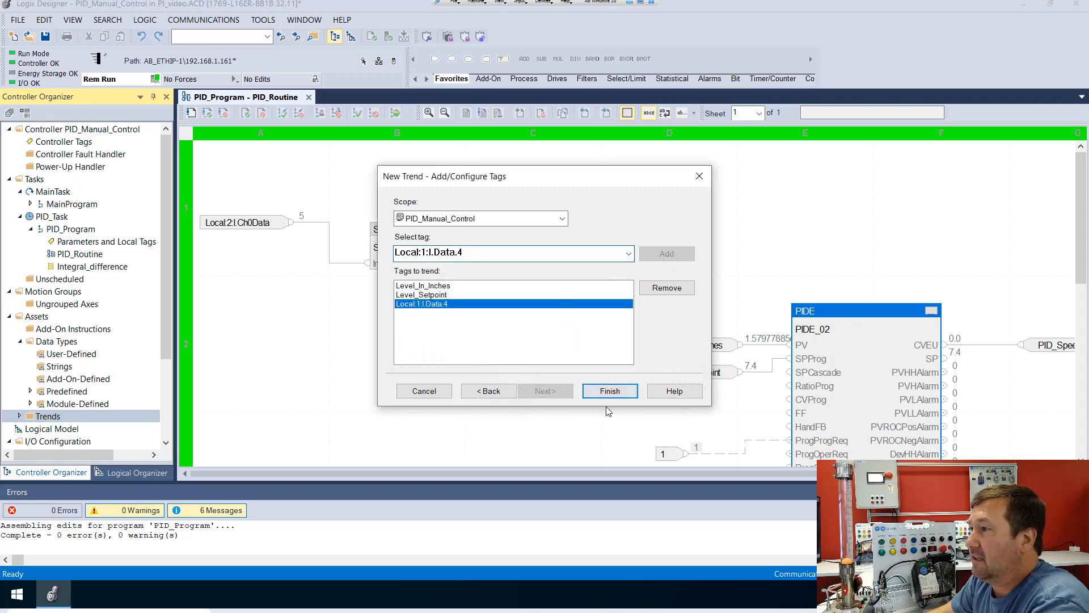
# Step: Finish the New Trend dialog so PI_Trend's chart opens with its three pens
pyautogui.click(608, 390)
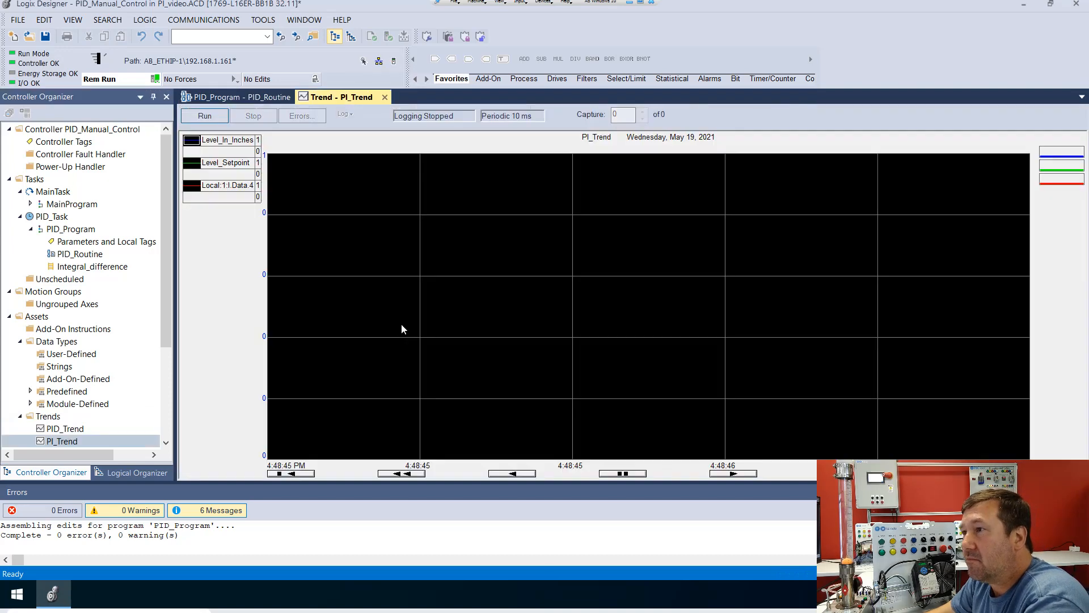
pyautogui.moveTo(310, 320)
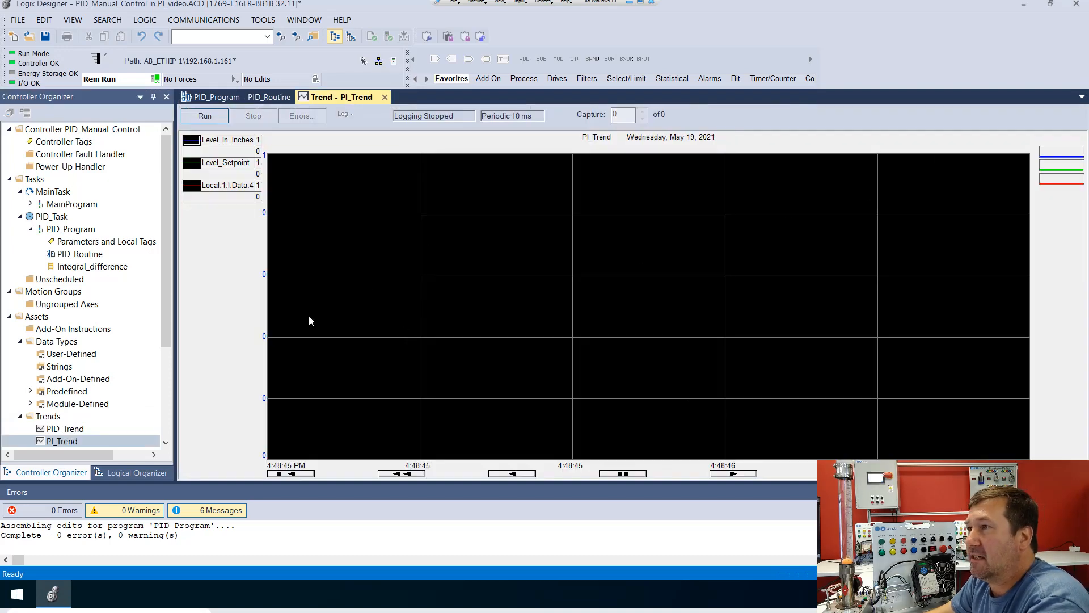
pyautogui.moveTo(484, 313)
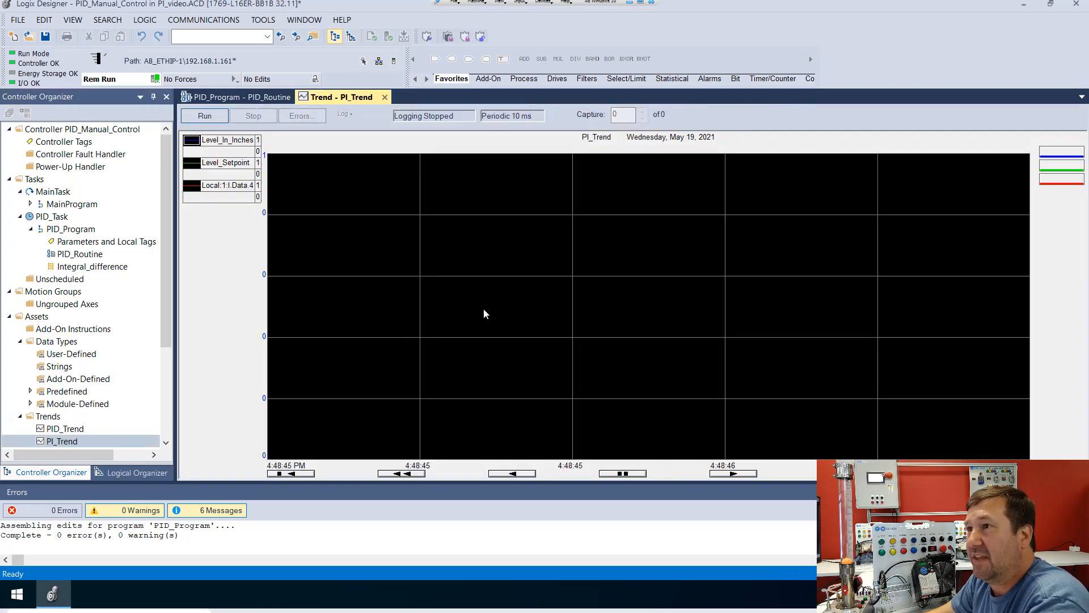
pyautogui.moveTo(380, 239)
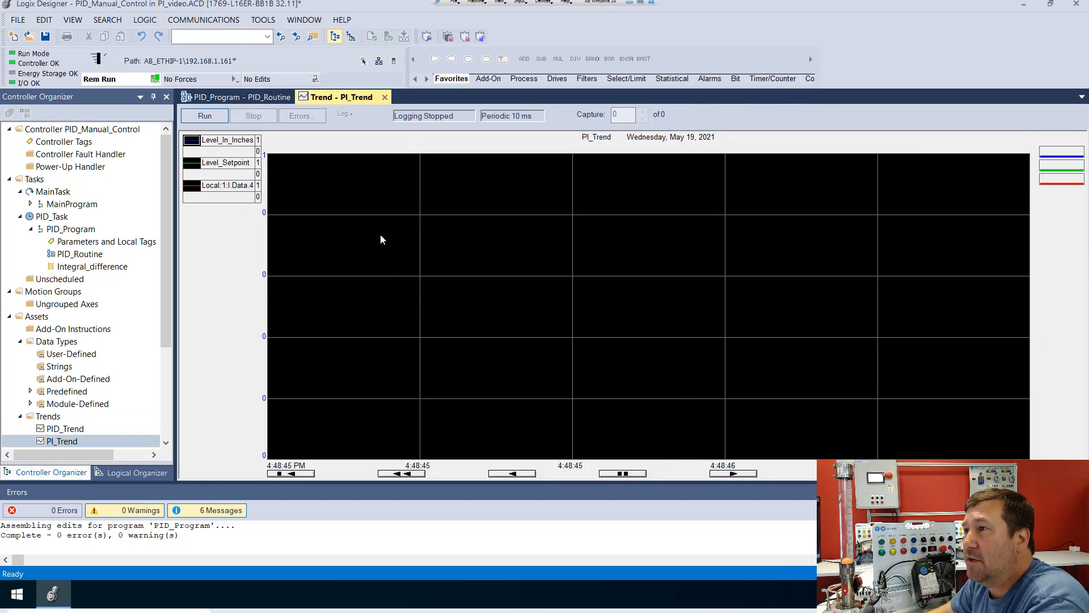
# Step: In Chart Properties, give the Y-Axis a custom range with maximum 10
pyautogui.rightClick(382, 239)
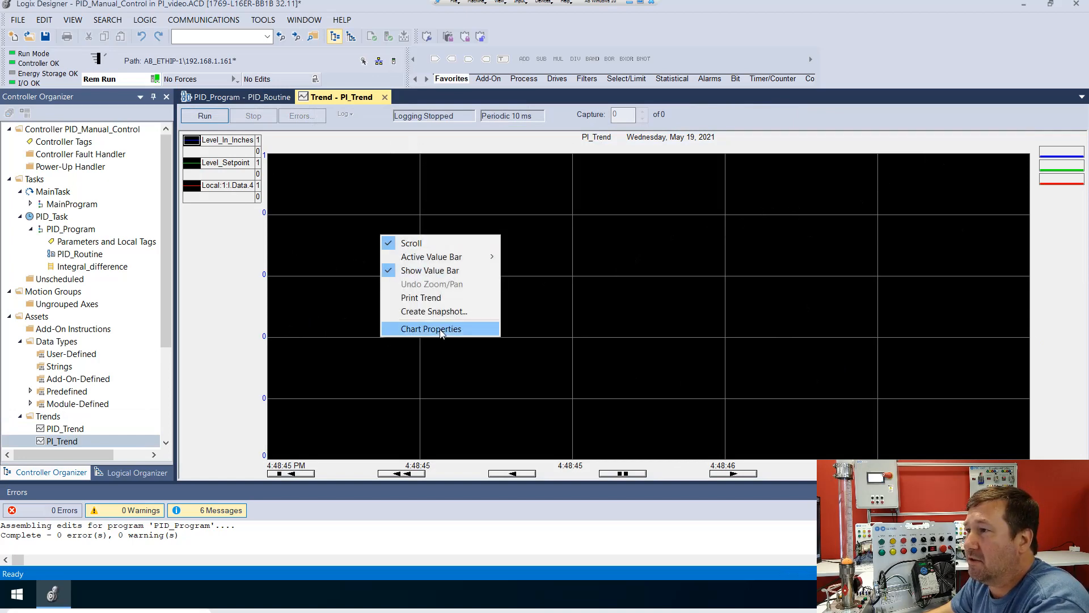
pyautogui.click(430, 329)
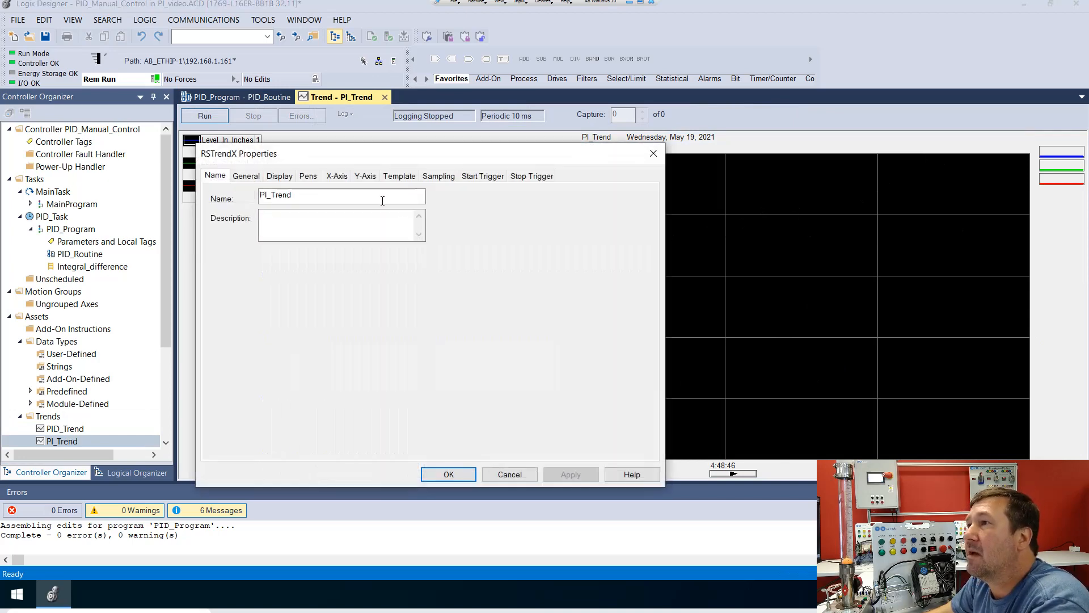
pyautogui.click(364, 174)
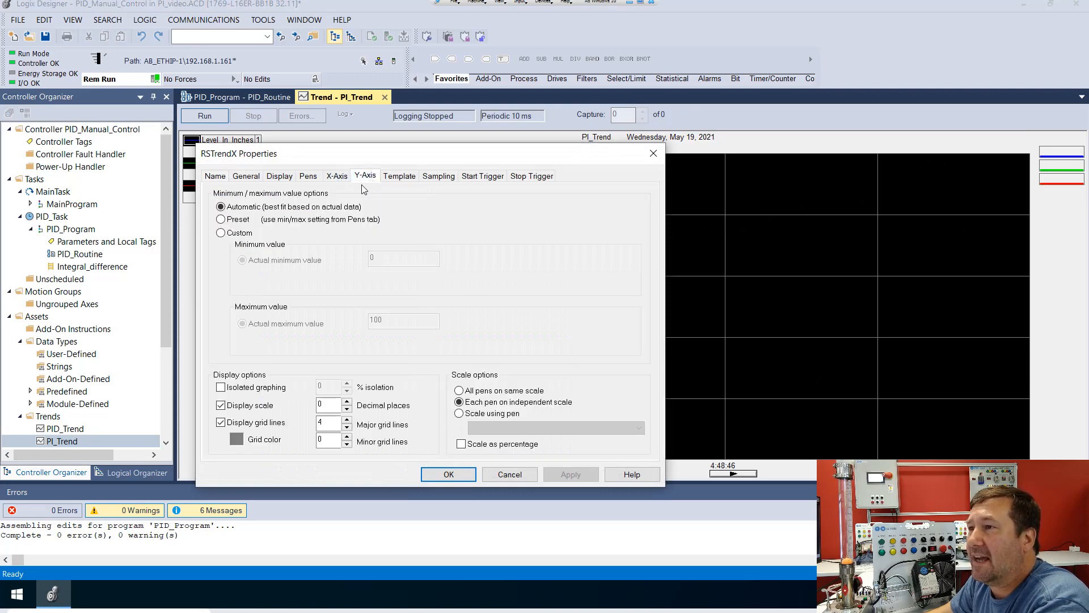
pyautogui.click(221, 233)
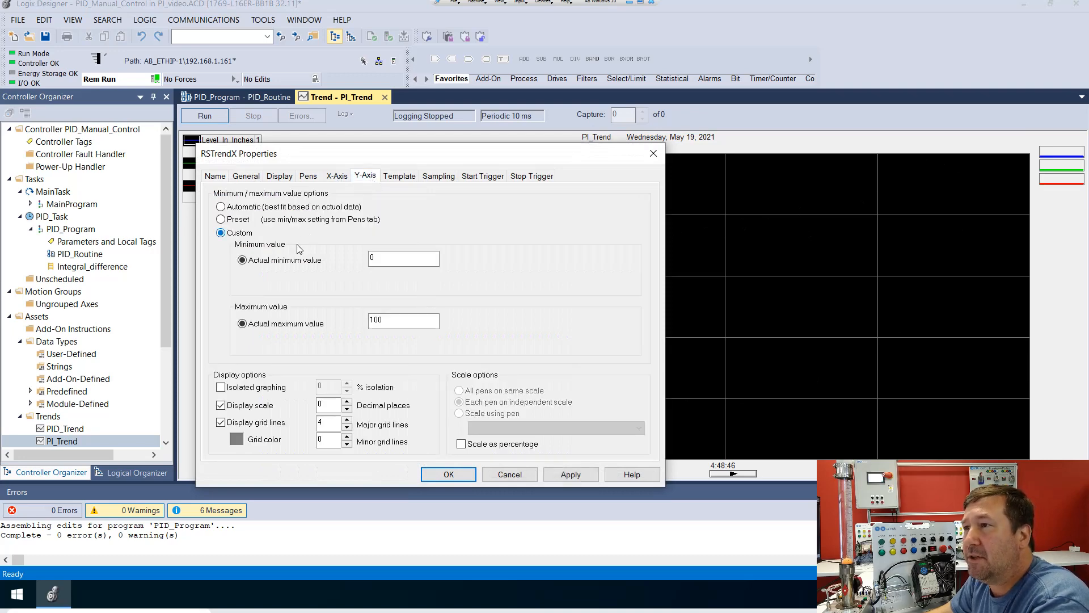
pyautogui.moveTo(277, 202)
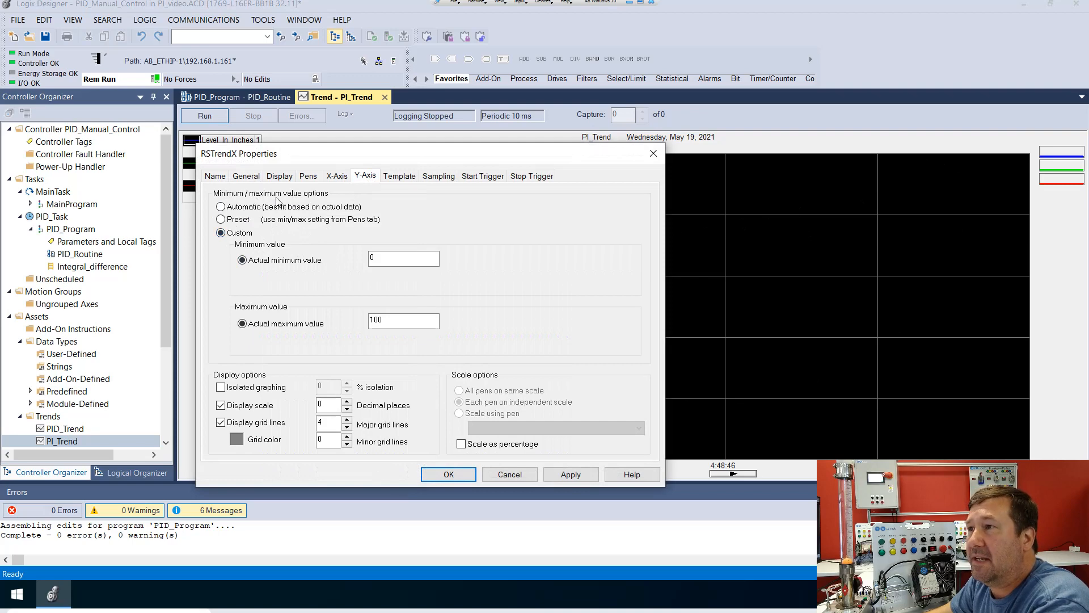
pyautogui.click(404, 320)
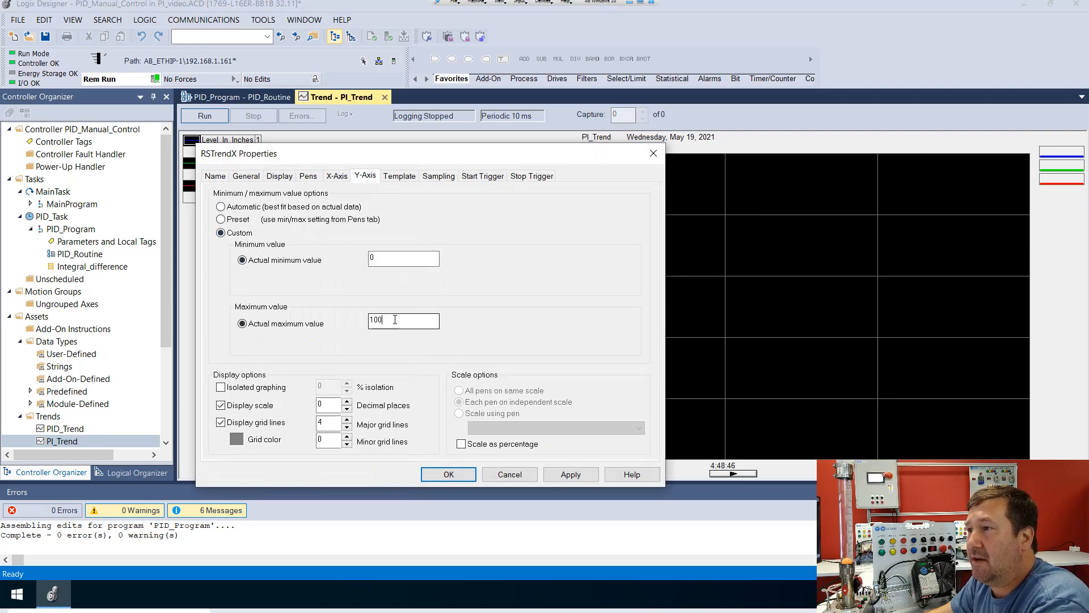
pyautogui.press('Backspace')
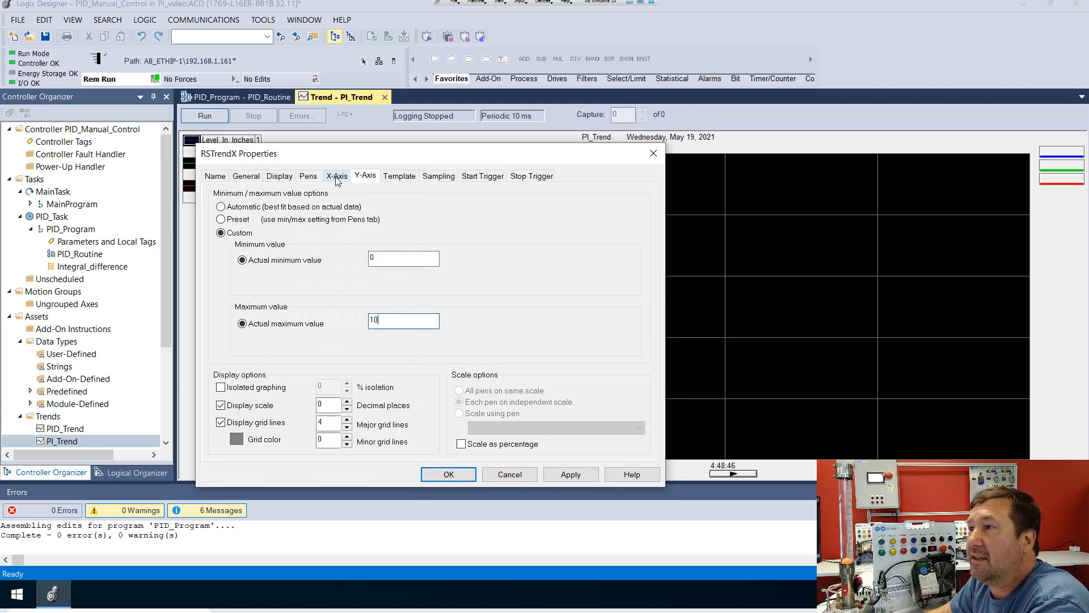
# Step: Set the X-Axis time span units to Minute(s)
pyautogui.click(337, 175)
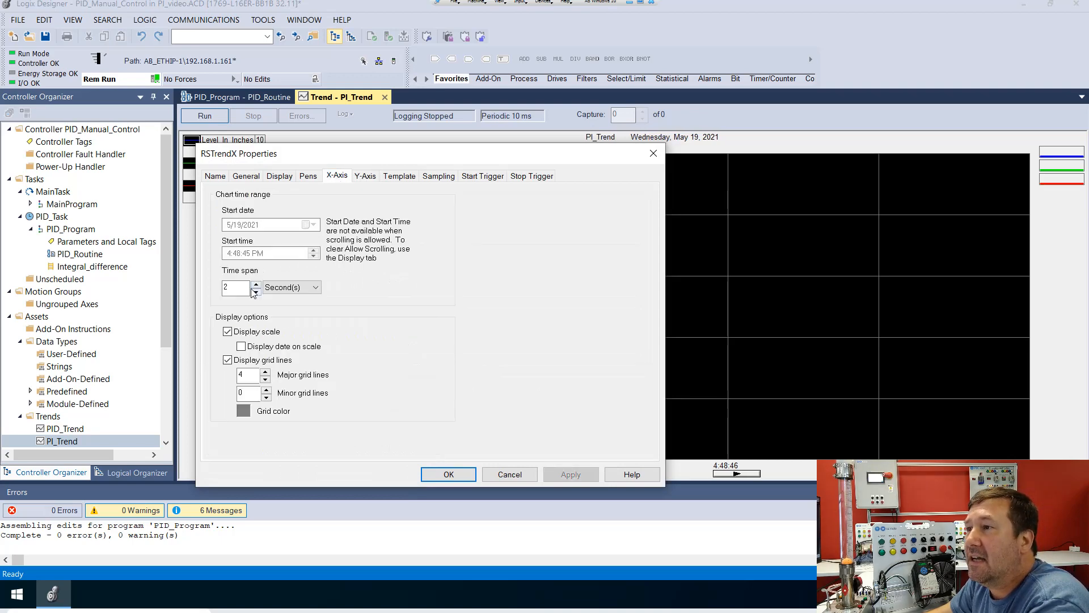
pyautogui.click(313, 287)
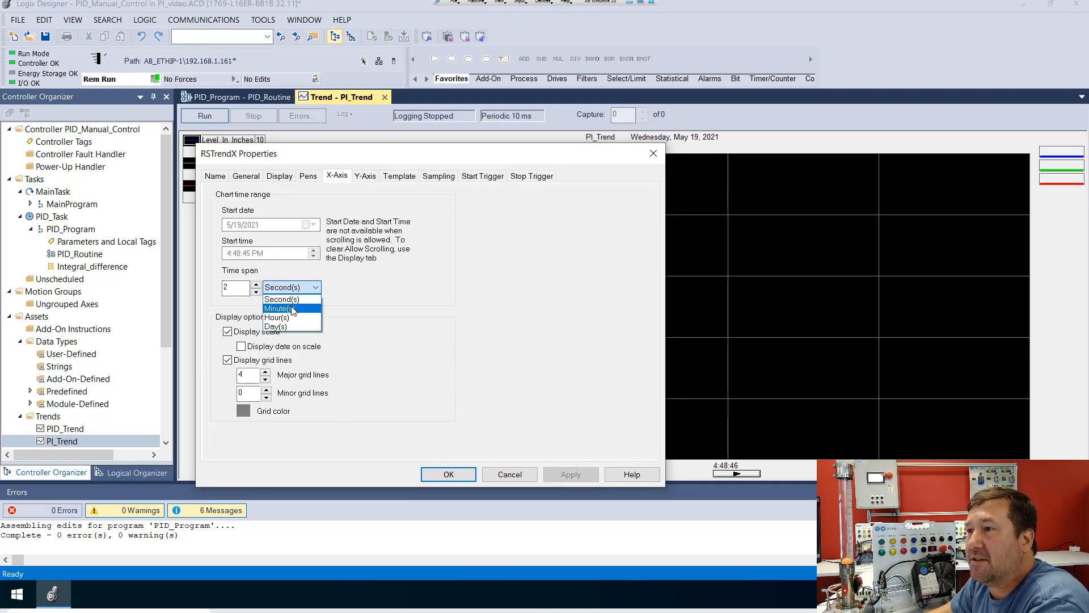
pyautogui.click(278, 307)
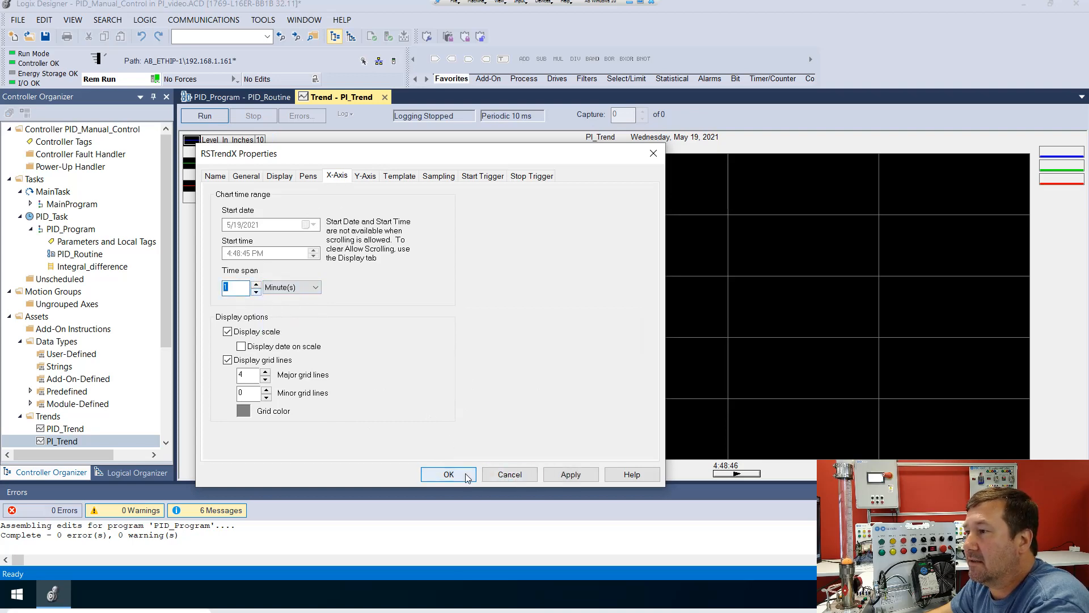
# Step: Apply the chart properties and start PI_Trend logging
pyautogui.click(448, 474)
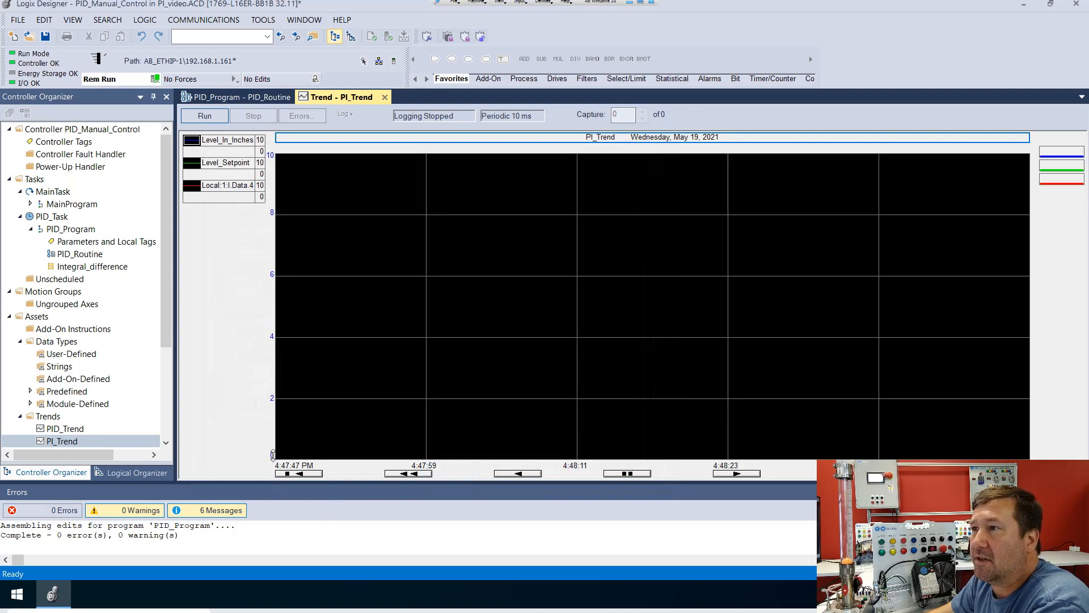
pyautogui.moveTo(290, 163)
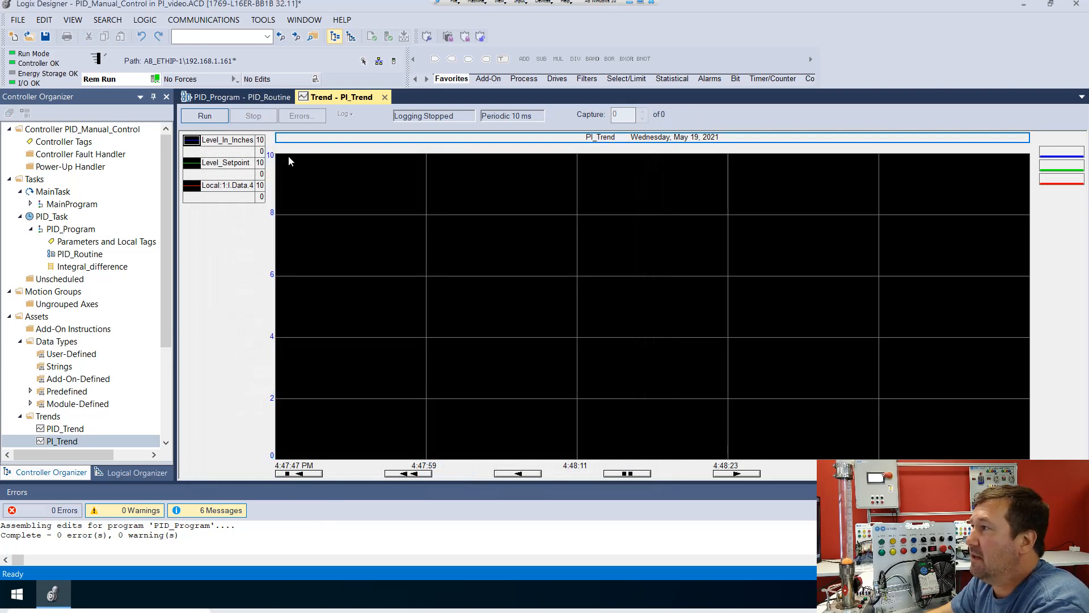
pyautogui.moveTo(1038, 182)
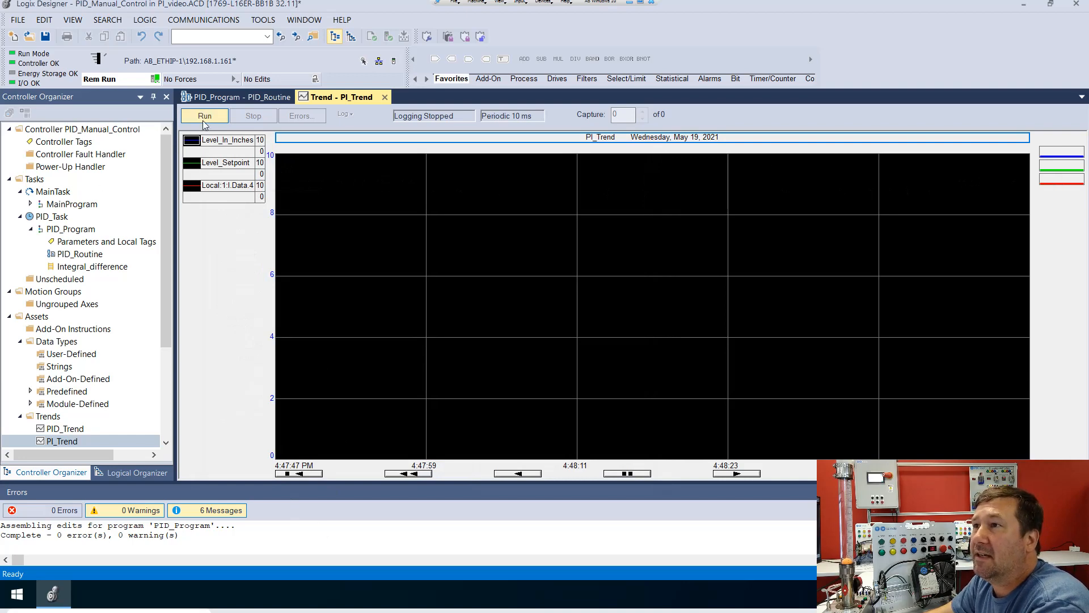
pyautogui.click(205, 116)
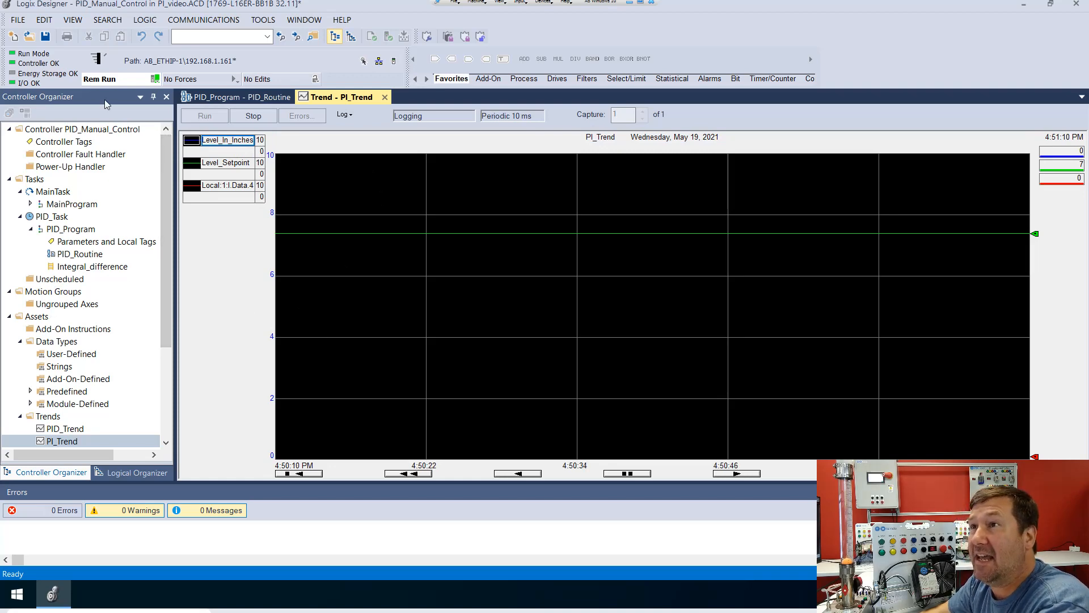
# Step: Show the Watch window and add PIDE_02.PGain to it
pyautogui.click(73, 19)
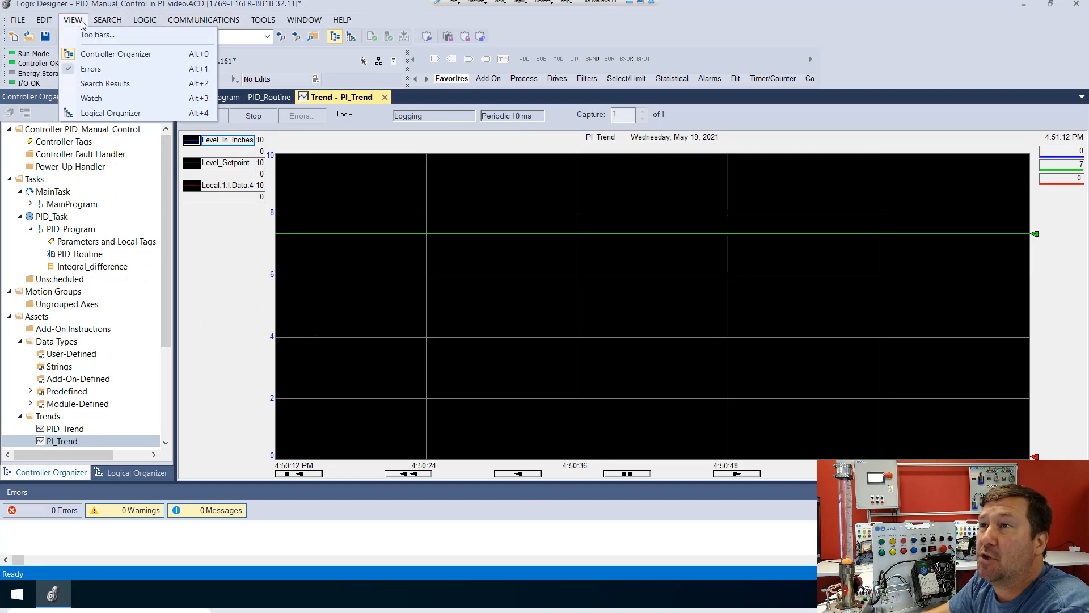
pyautogui.click(91, 98)
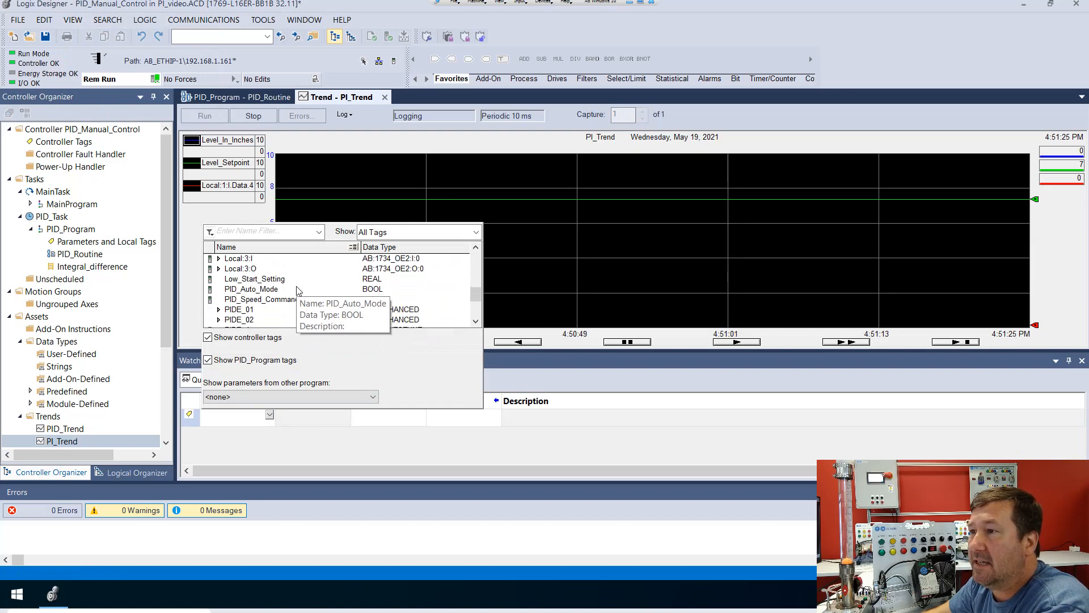
pyautogui.moveTo(238, 319)
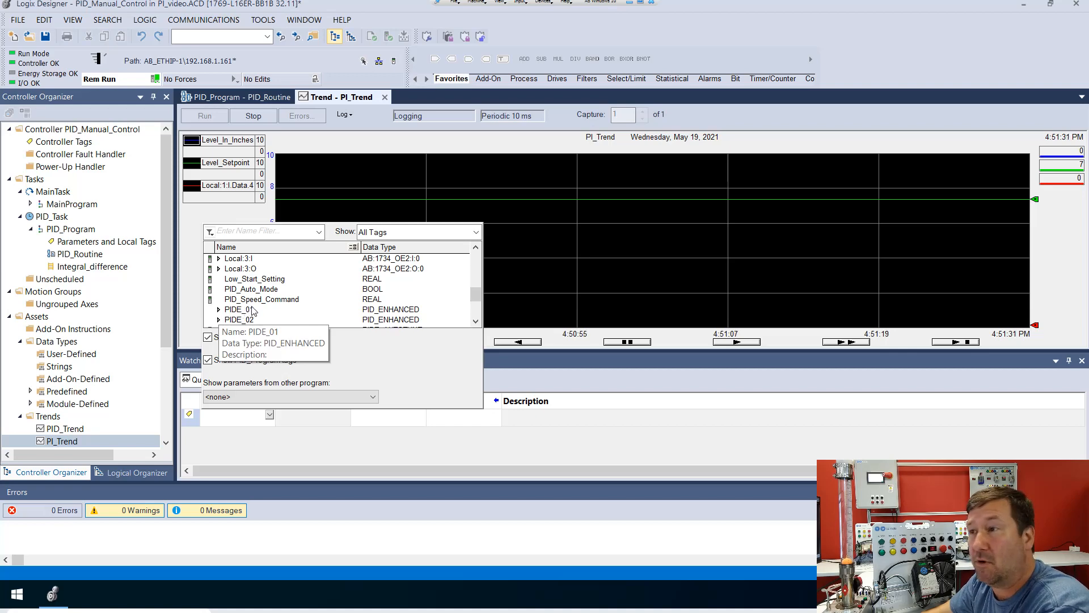
pyautogui.moveTo(239, 318)
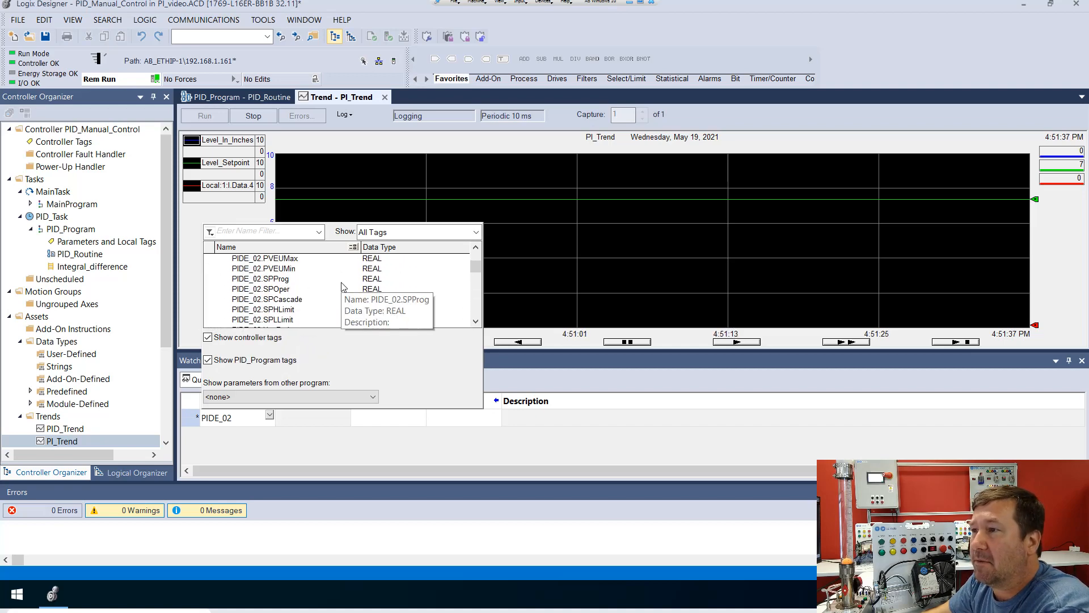
pyautogui.scroll(-3)
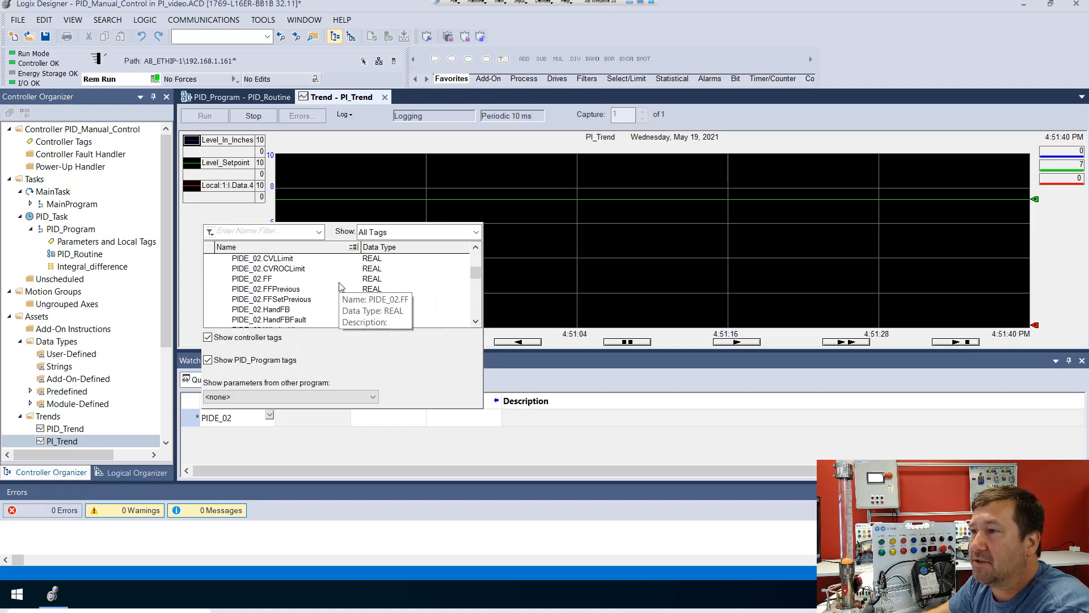
pyautogui.scroll(-3)
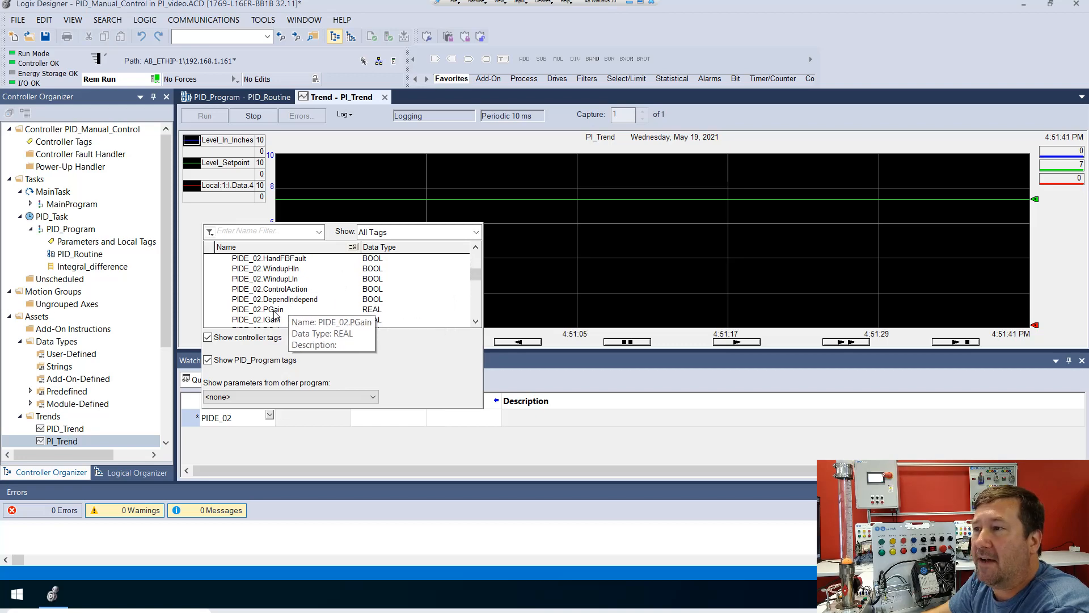
pyautogui.click(271, 309)
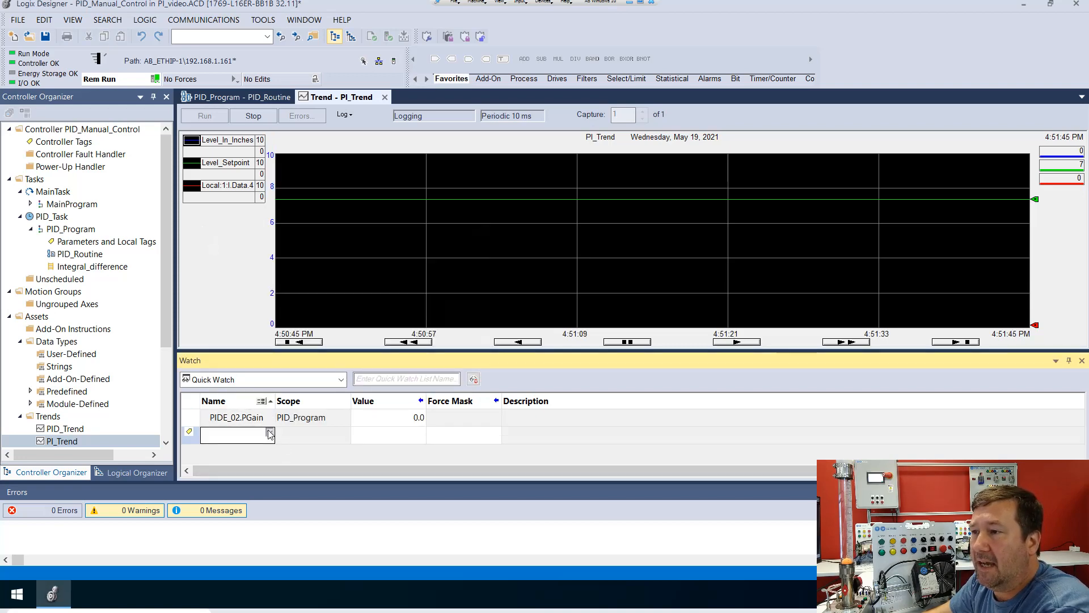
# Step: Add PIDE_02.IGain and PIDE_02.DGain to the Watch window
pyautogui.click(236, 434)
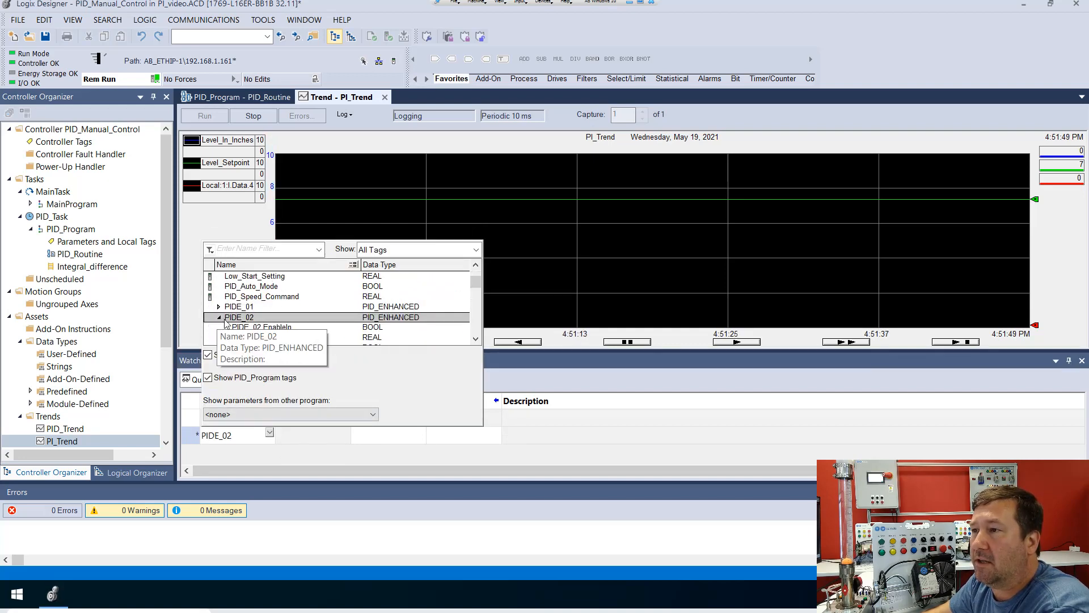
pyautogui.scroll(-3)
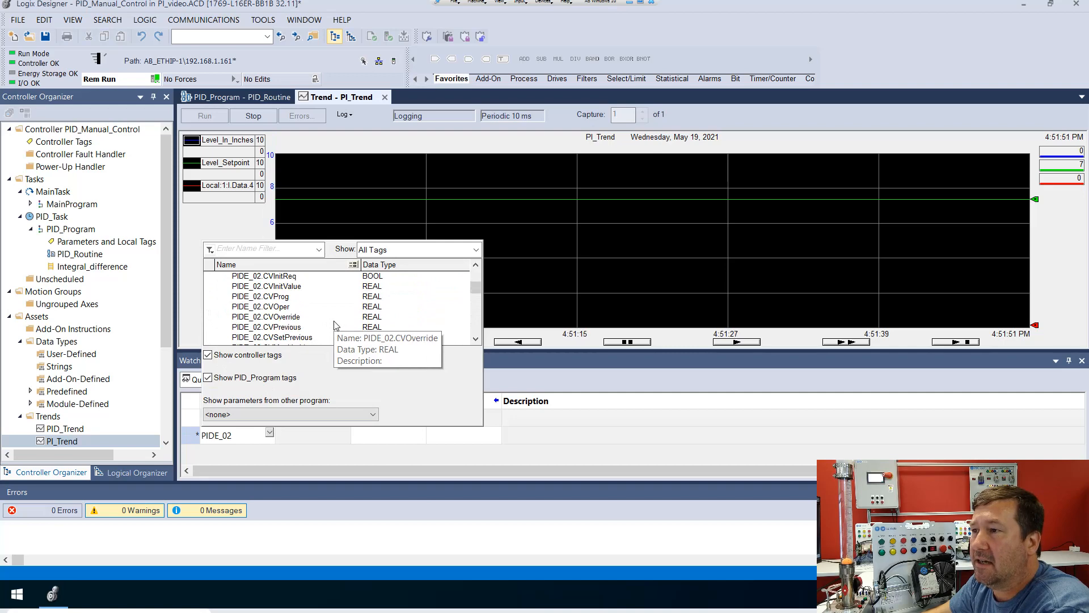
pyautogui.scroll(-3)
pyautogui.write('.IGain')
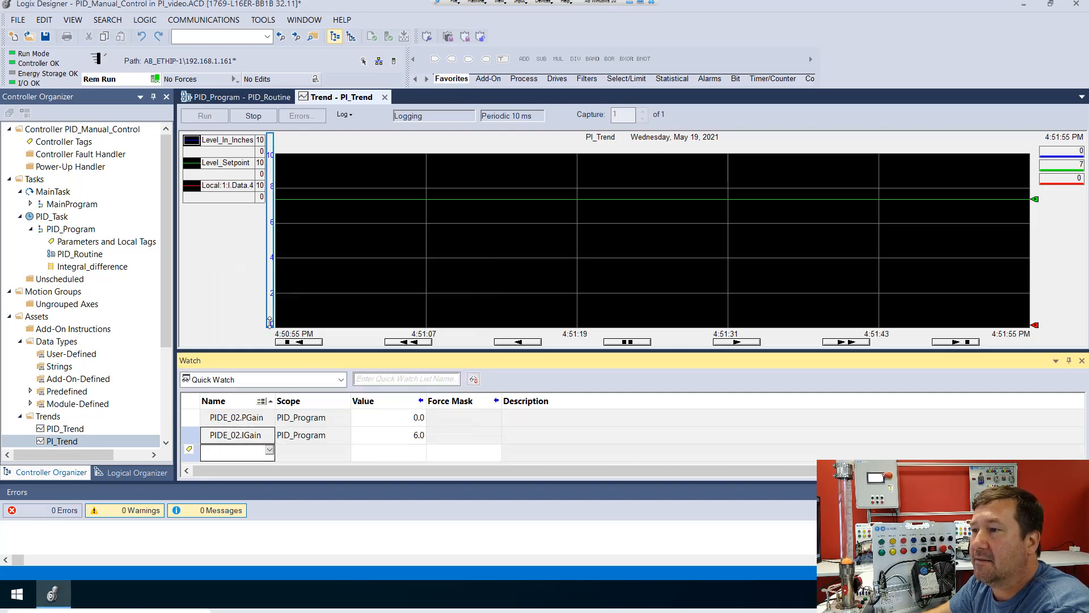
pyautogui.click(270, 450)
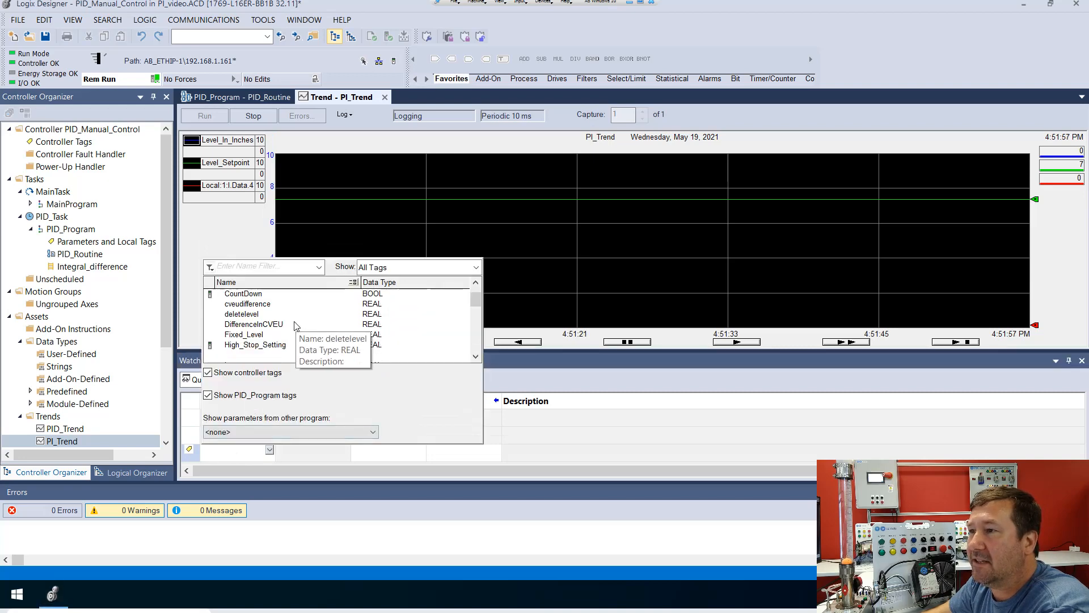
pyautogui.scroll(-3)
pyautogui.write('PIDE_02')
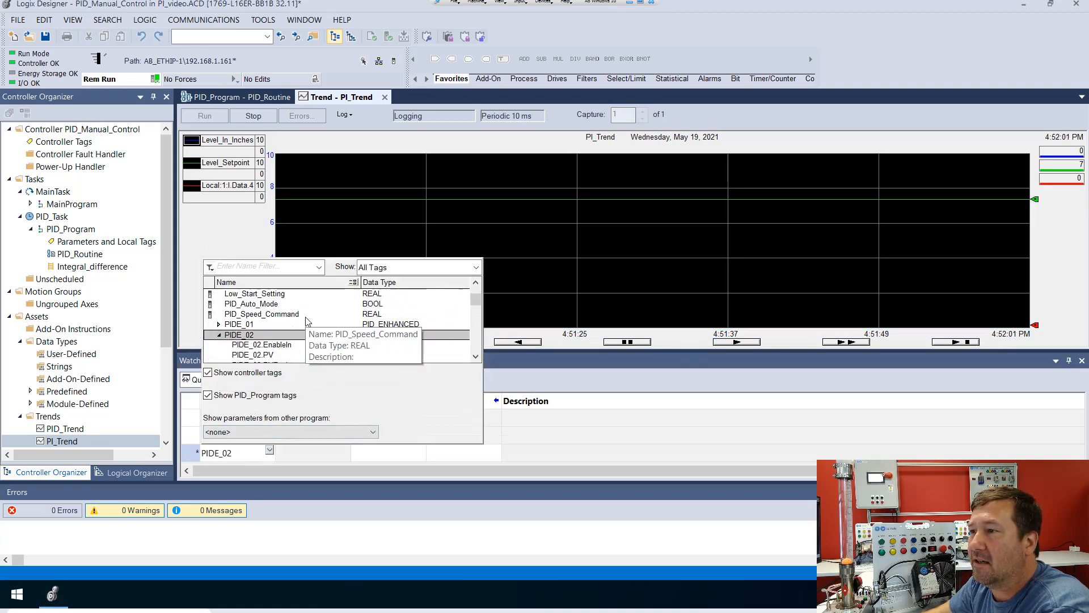
pyautogui.scroll(-3)
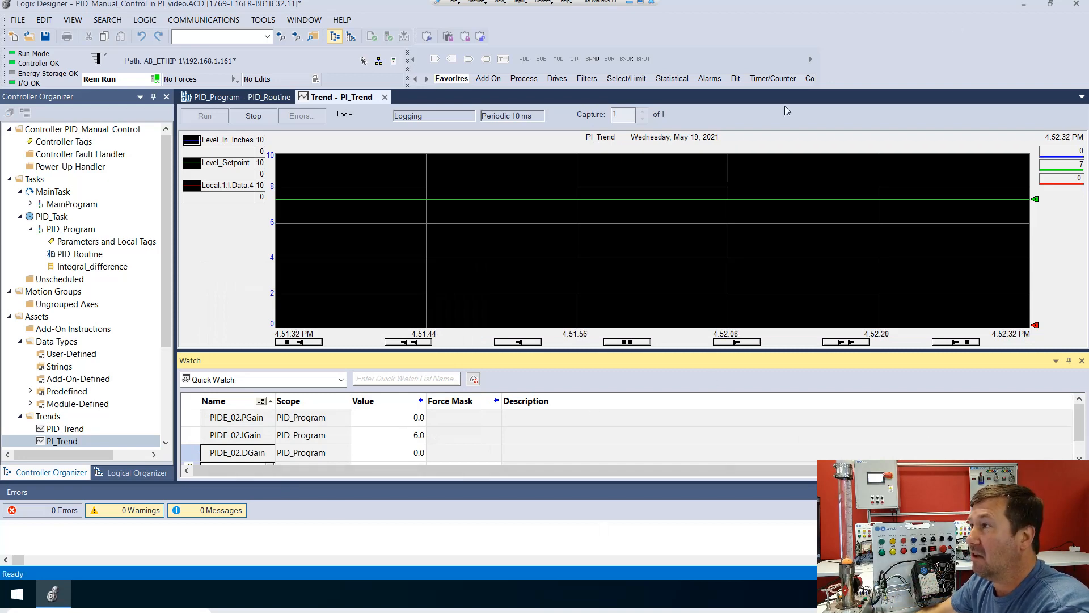
pyautogui.moveTo(792, 221)
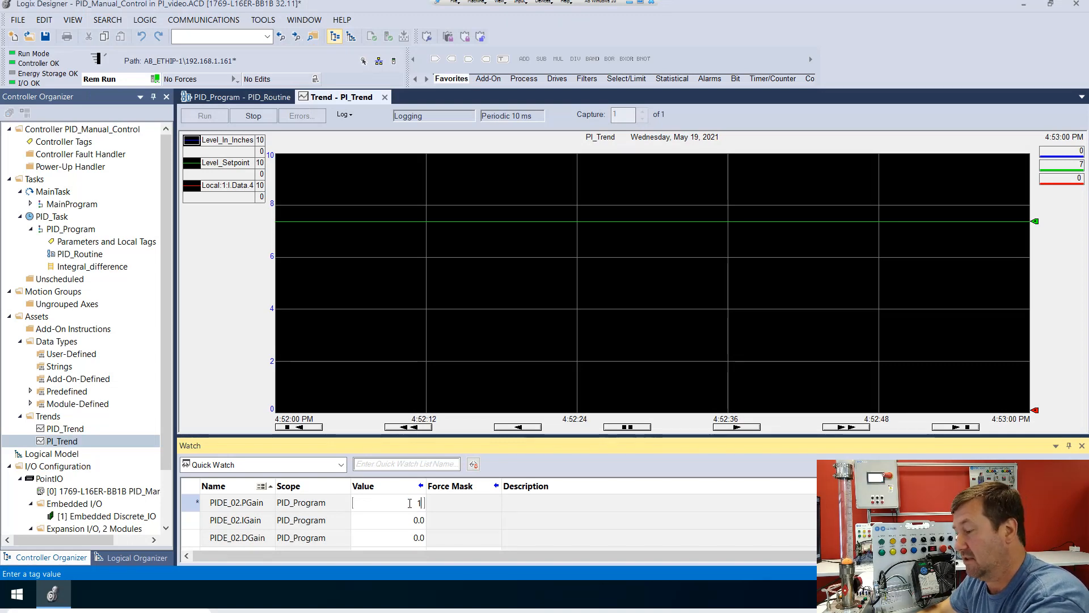
# Step: Enter 100.0 as a PGain value in the Watch window
pyautogui.write('100.0')
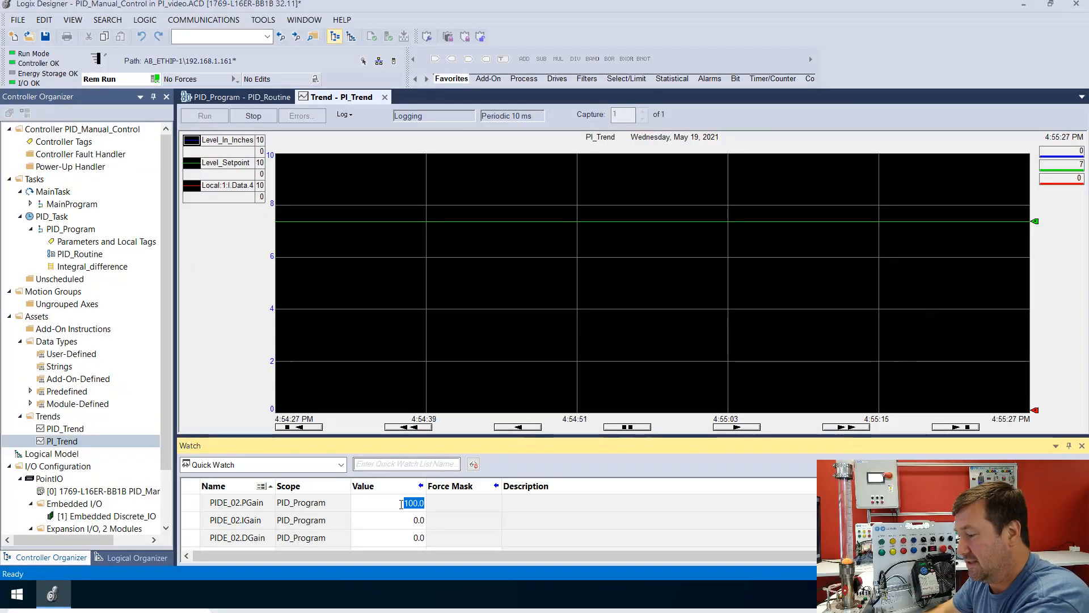
# Step: Set PIDE_02.IGain to 30 in the Watch window
pyautogui.click(388, 519)
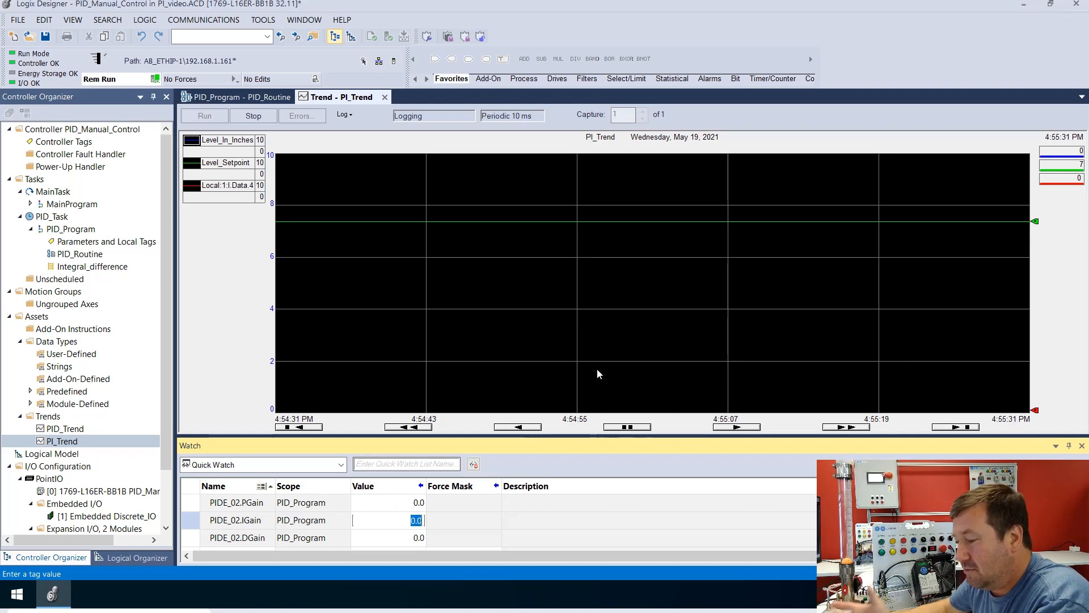
pyautogui.write('30')
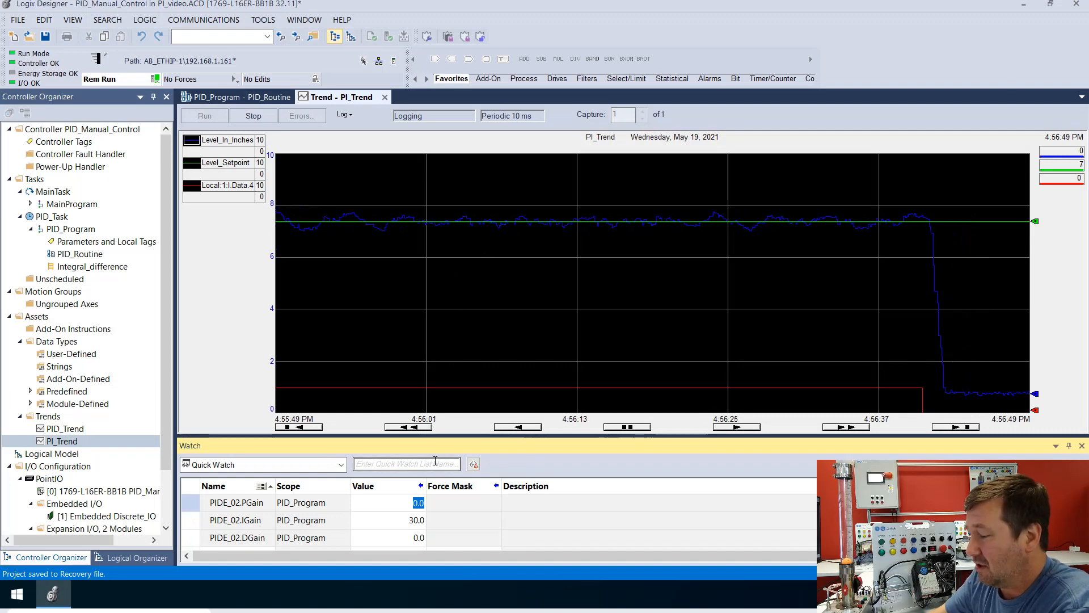
# Step: Set PIDE_02 PGain to 0.5 in Quick Watch while IGain stays at 30.0
pyautogui.write('.1')
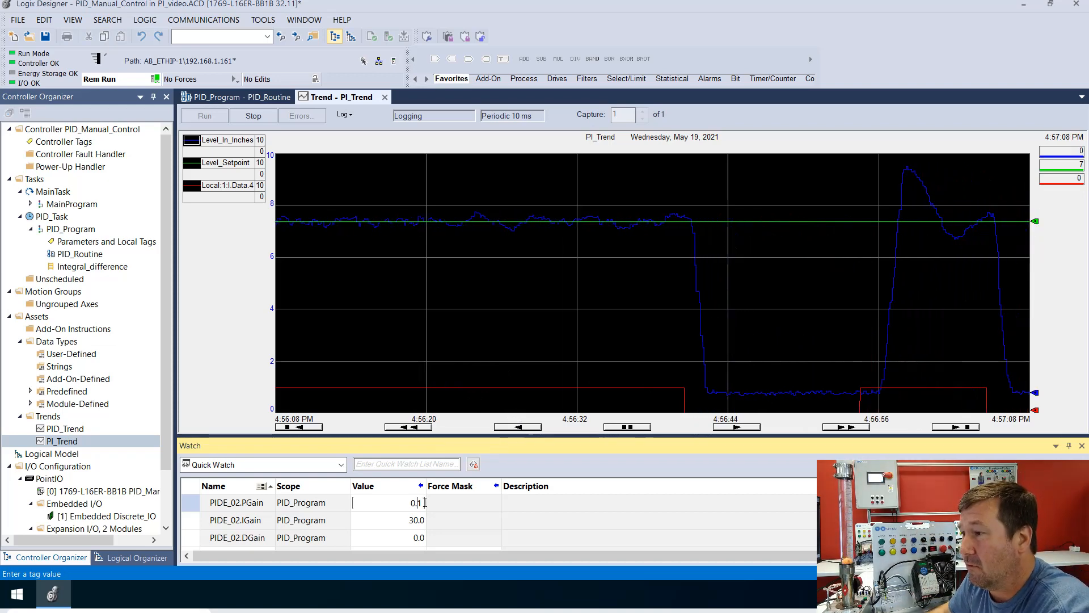
pyautogui.write('0.5')
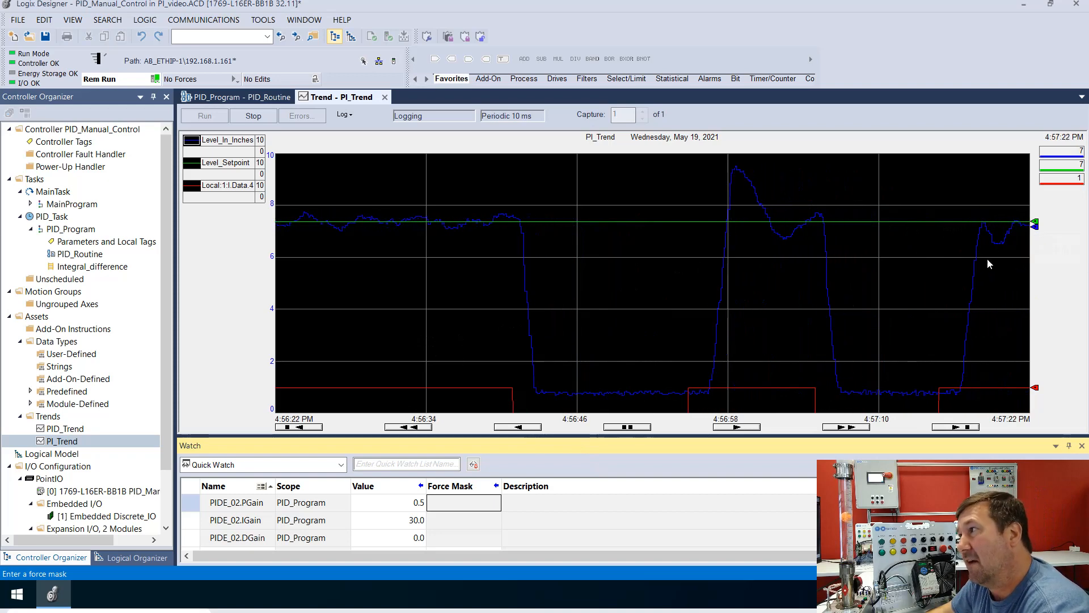
pyautogui.moveTo(952, 226)
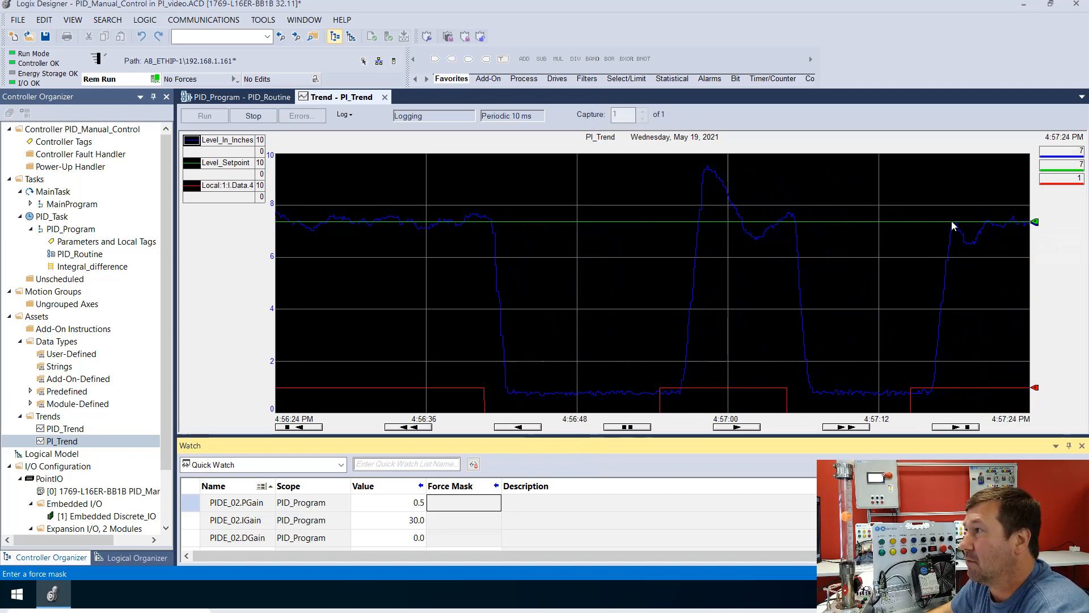
pyautogui.moveTo(837, 209)
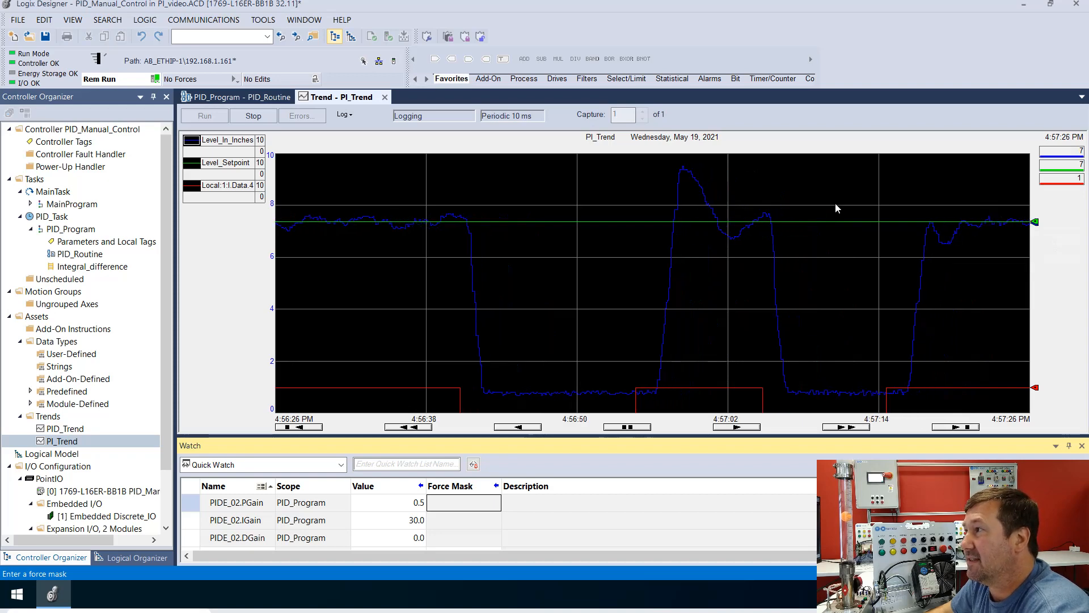
pyautogui.moveTo(654, 192)
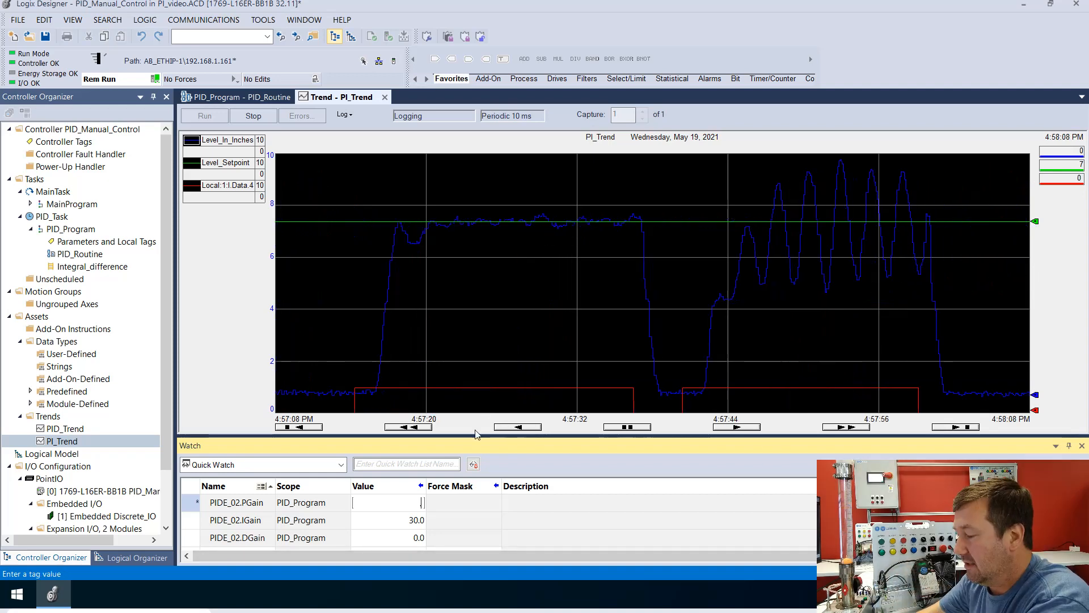
# Step: Raise PIDE_02 PGain to 0.75 to damp the oscillating level response
pyautogui.write('.75')
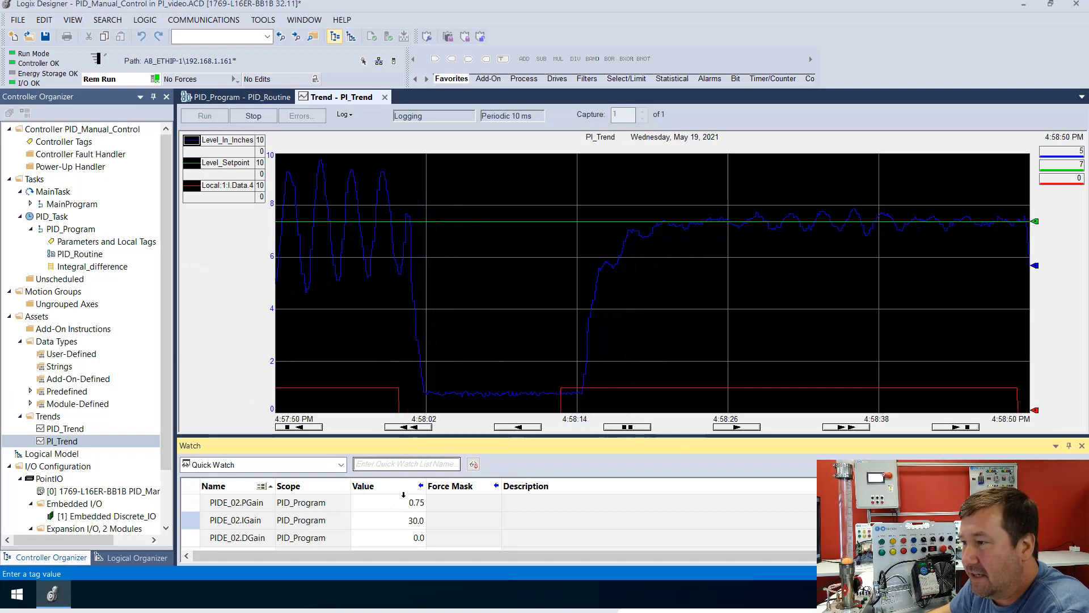
# Step: Set PIDE_02 PGain to 0.8 and IGain to 35.0 and commit them to the controller
pyautogui.click(387, 519)
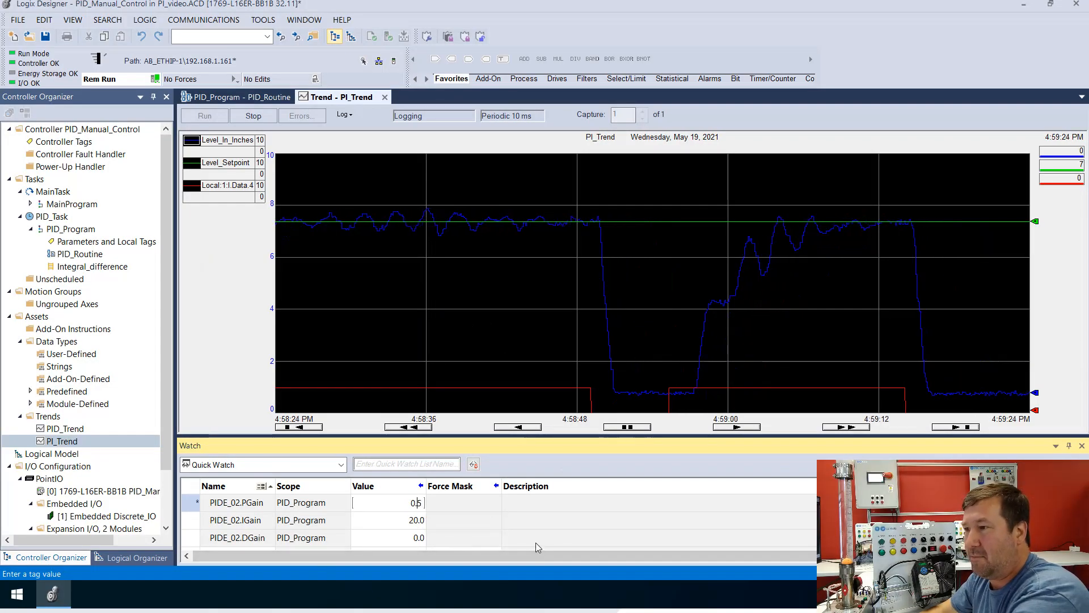
pyautogui.click(463, 503)
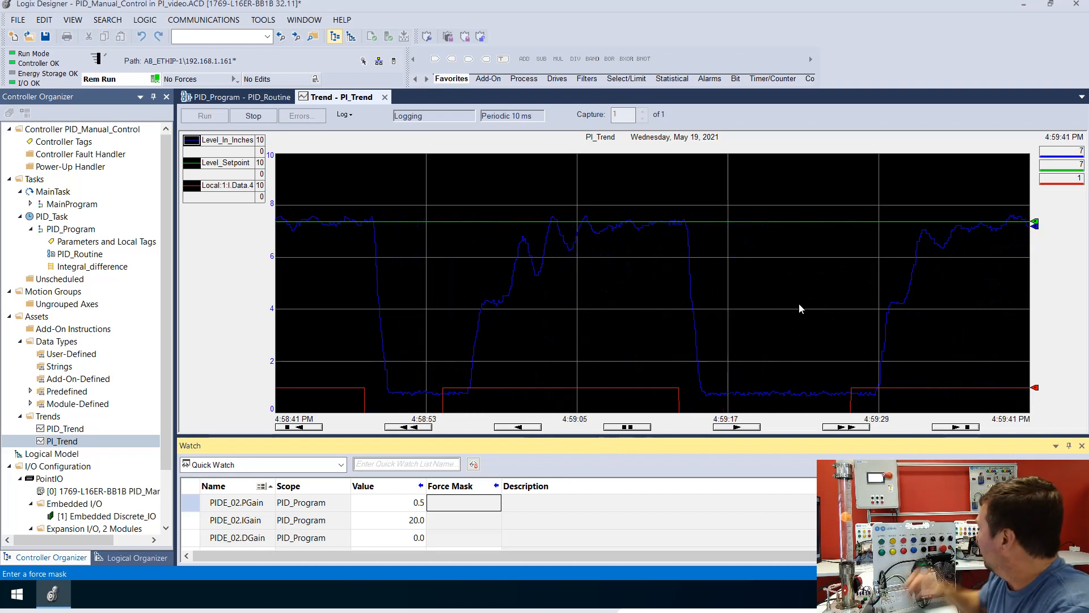
pyautogui.doubleClick(411, 520)
pyautogui.write('35')
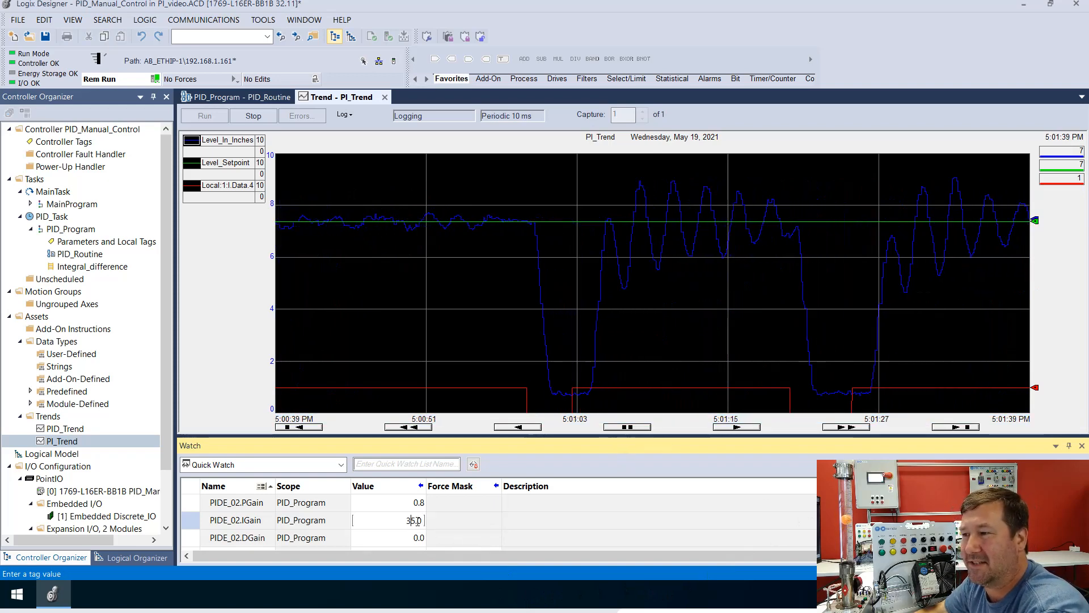
pyautogui.press('Return')
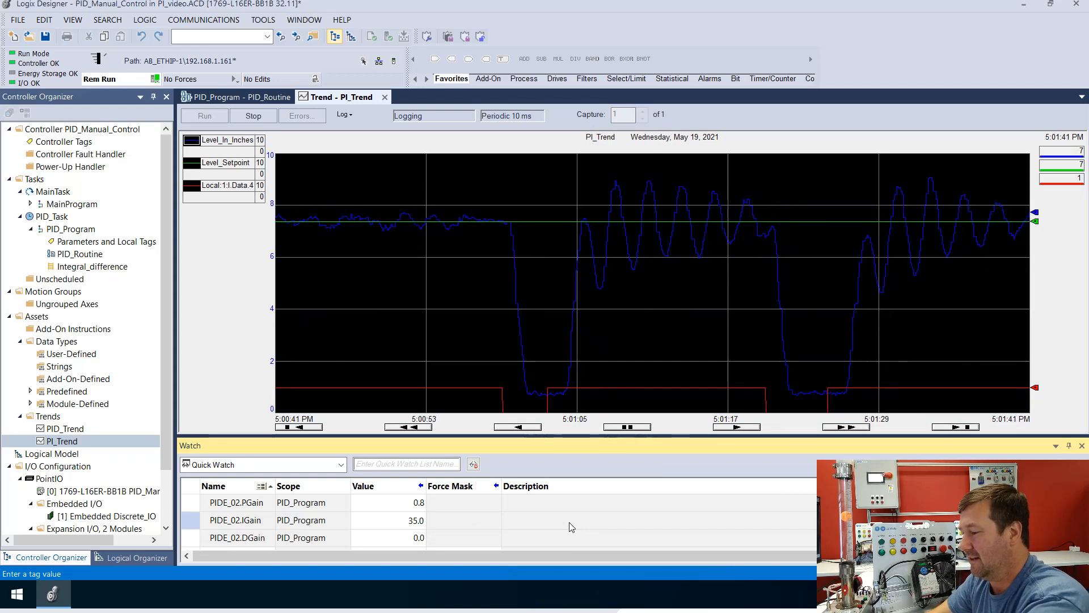